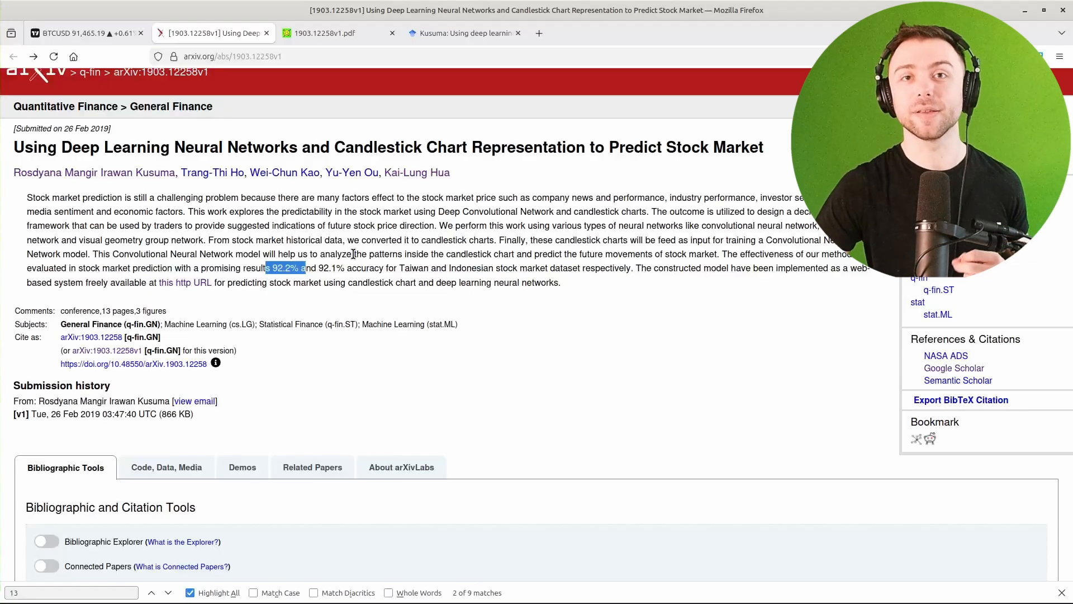
# Step: Open the paper's PDF, zoom through Figure 1, and enlarge Figure 2's candlestick examples
pyautogui.click(336, 33)
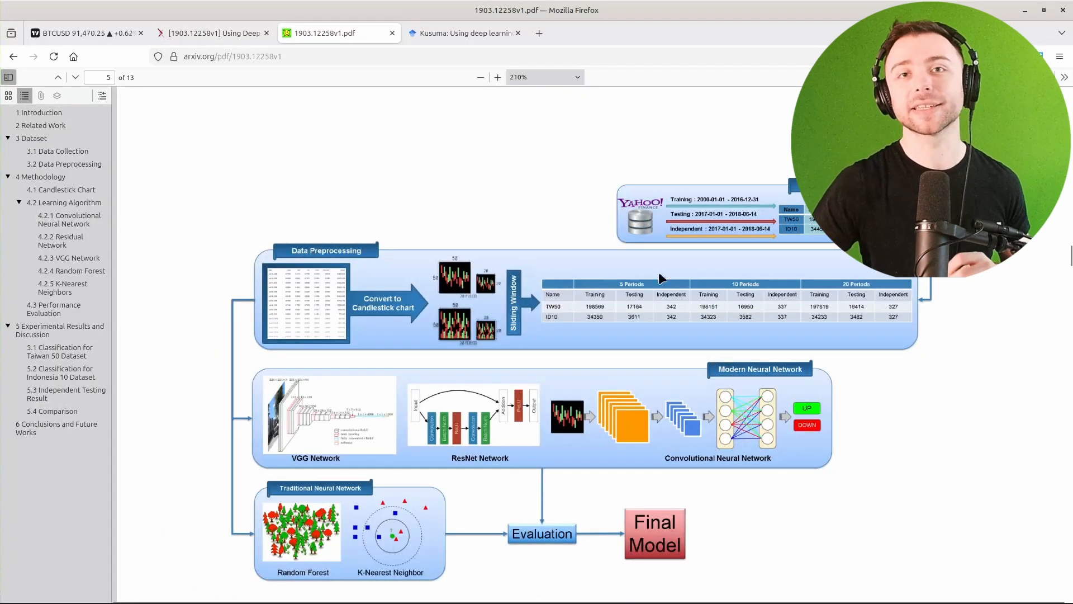
pyautogui.scroll(-3)
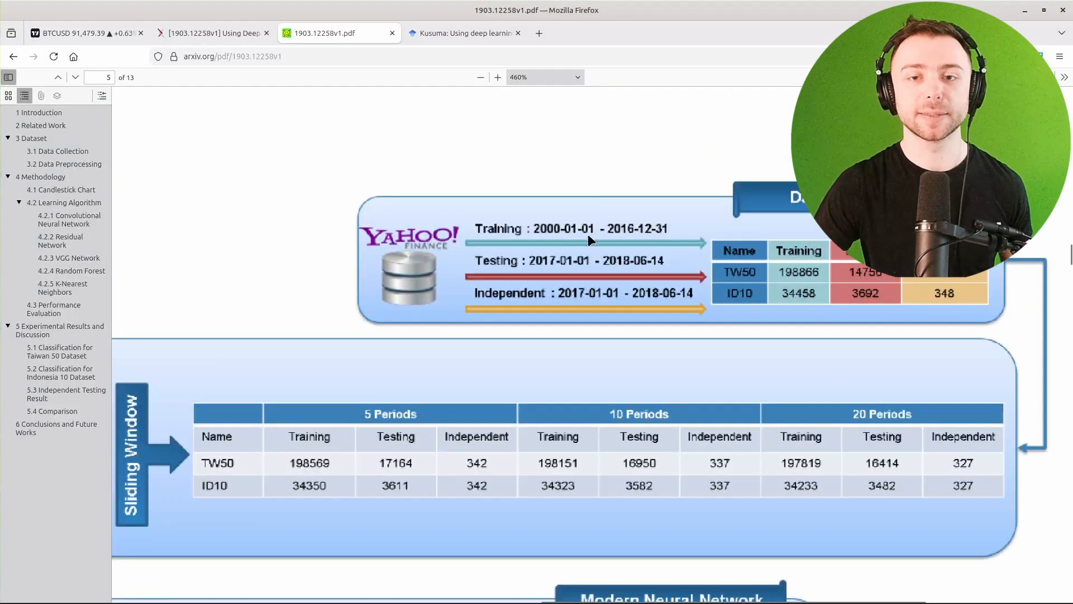
pyautogui.moveTo(410, 259)
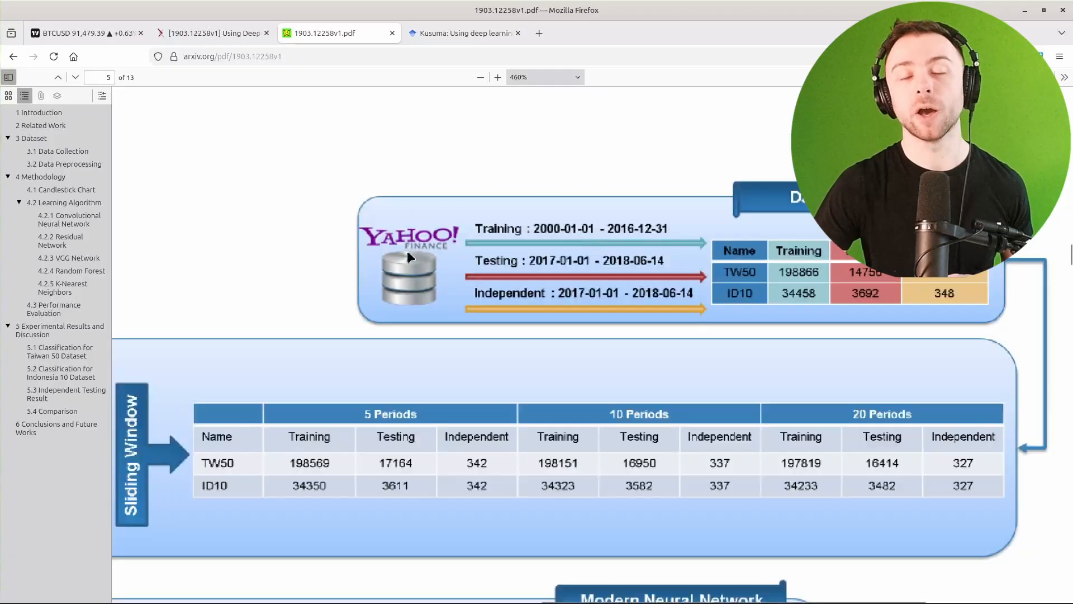
pyautogui.moveTo(743, 301)
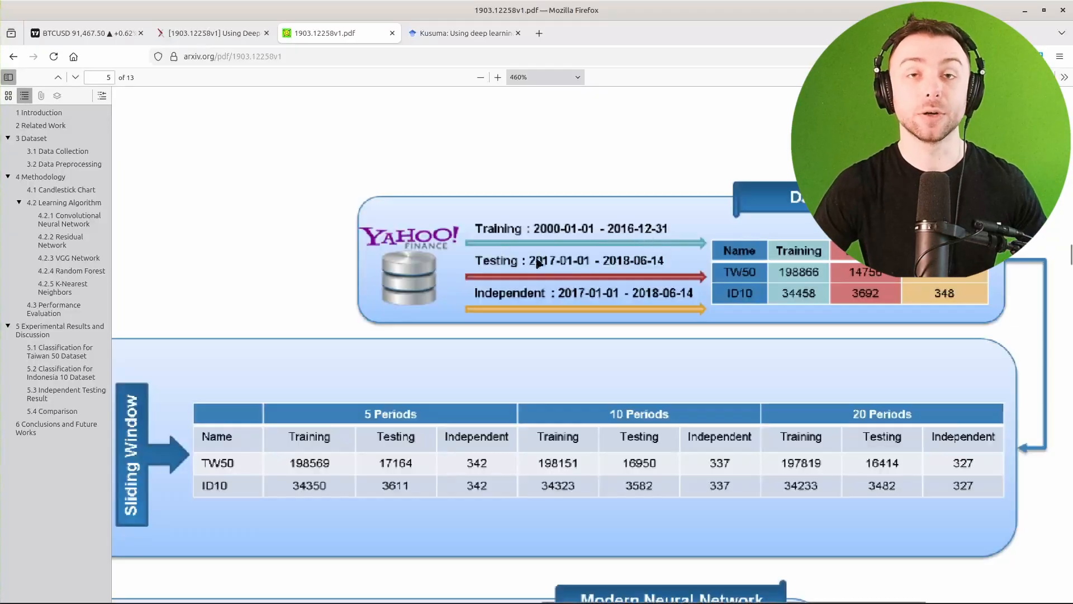
pyautogui.click(479, 77)
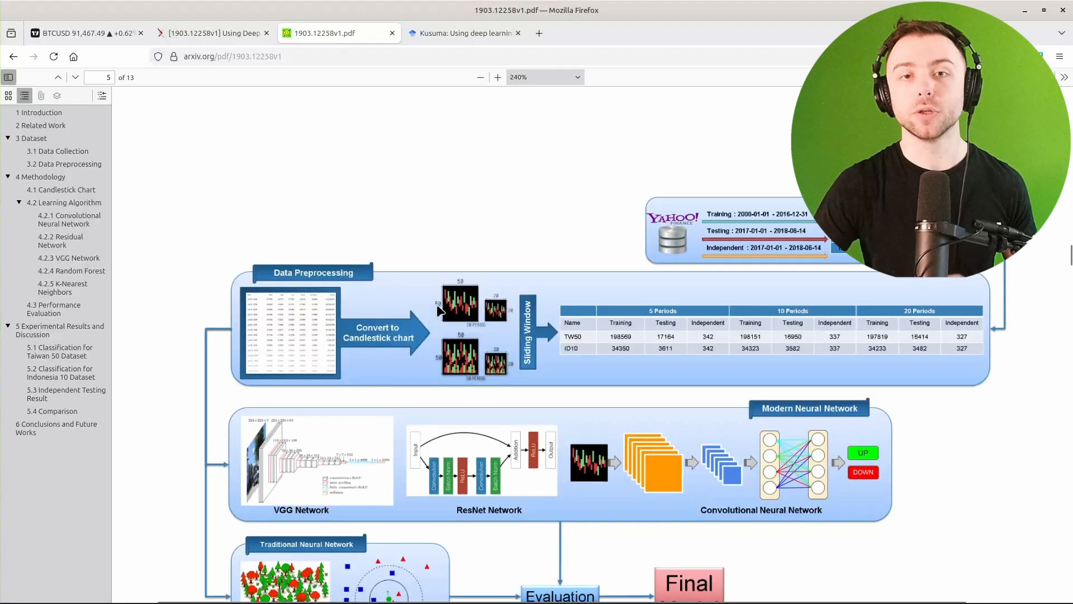
pyautogui.scroll(-3)
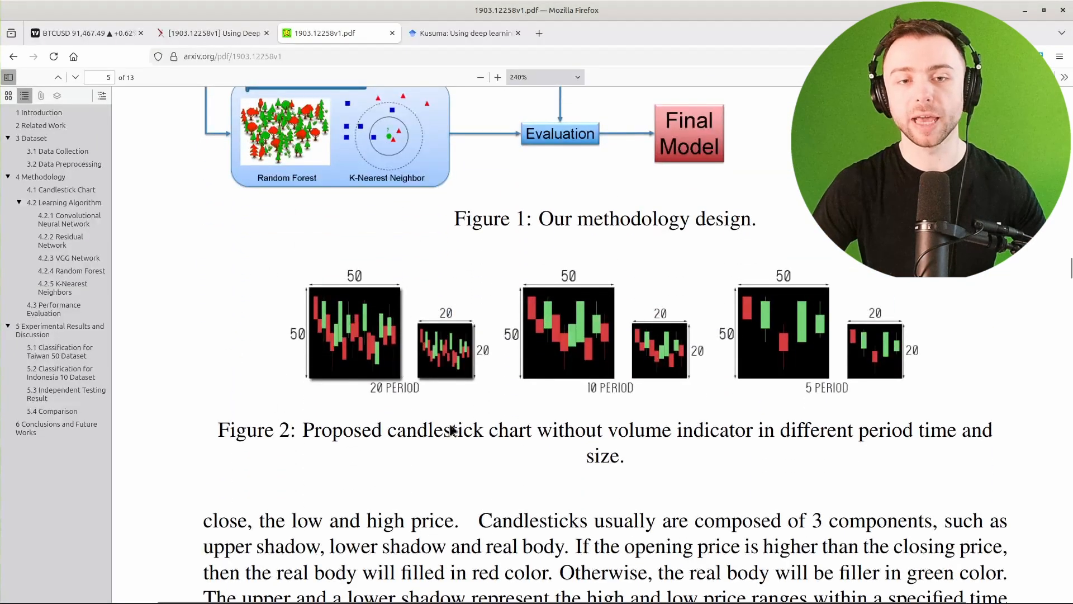
pyautogui.click(498, 76)
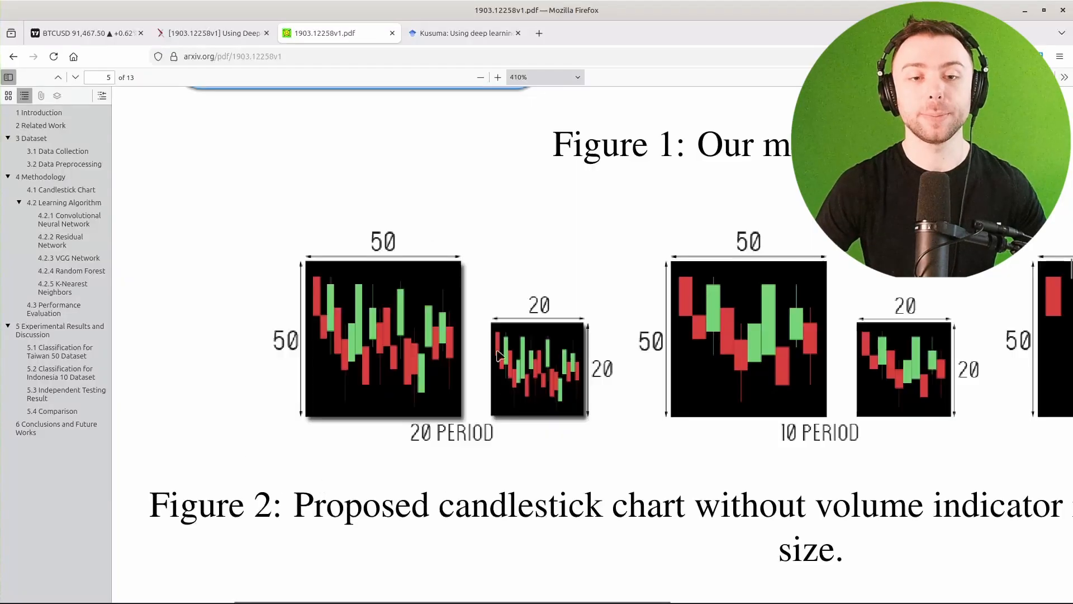
pyautogui.moveTo(479, 336)
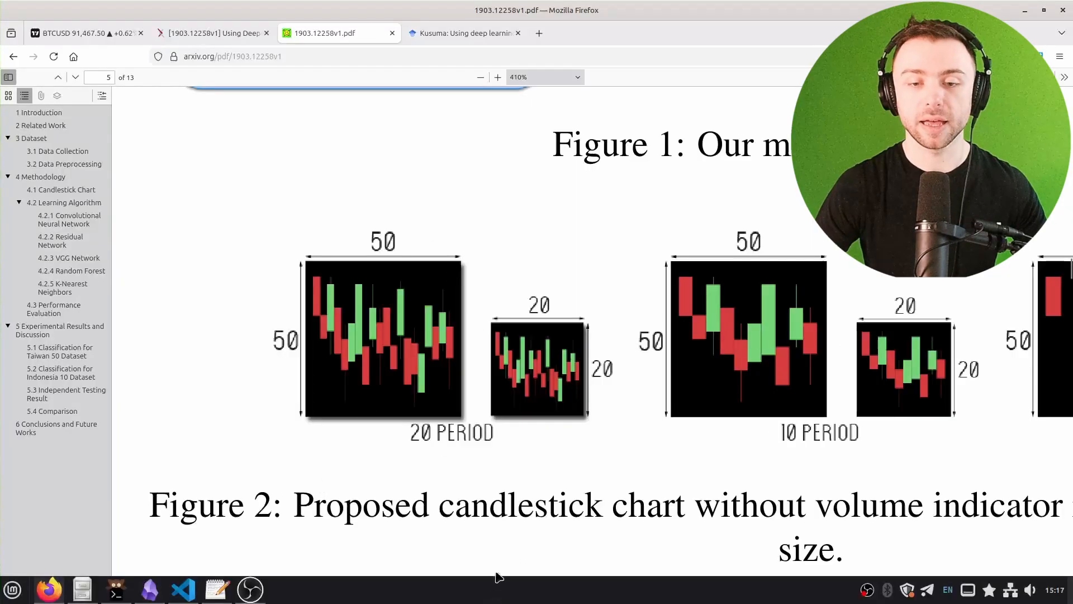
pyautogui.moveTo(711, 332)
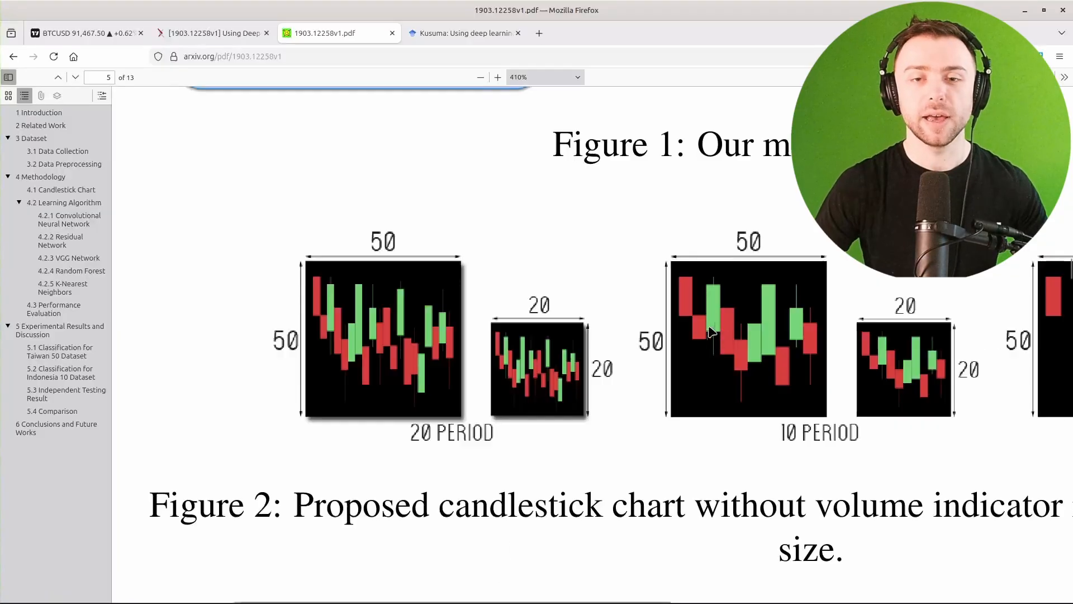
pyautogui.moveTo(554, 333)
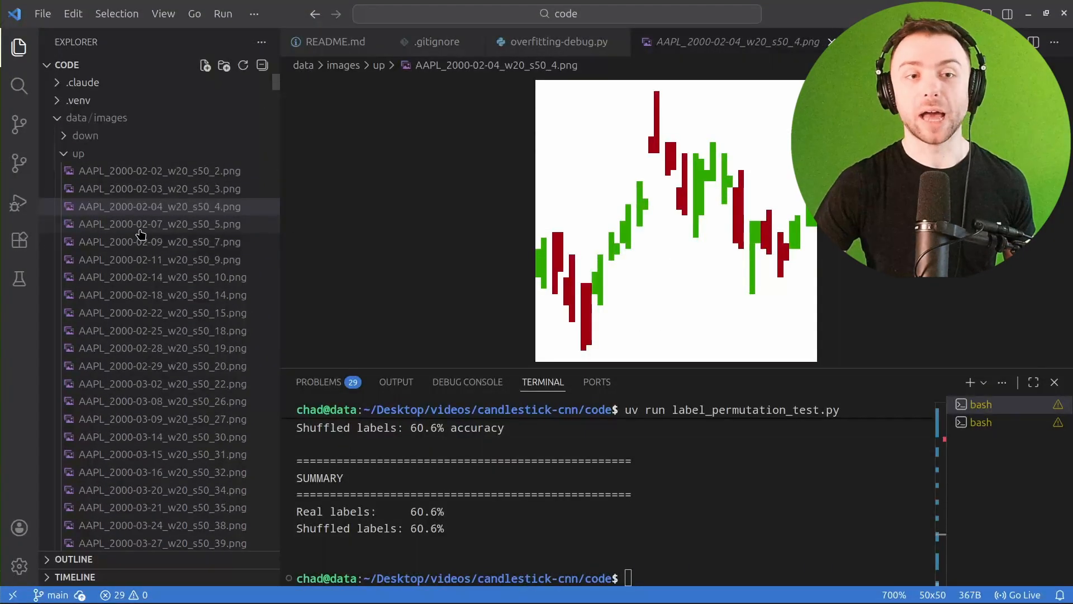
# Step: Preview AAPL_2000-02-07_w20_s50_5.png from the data/images/up folder
pyautogui.click(159, 224)
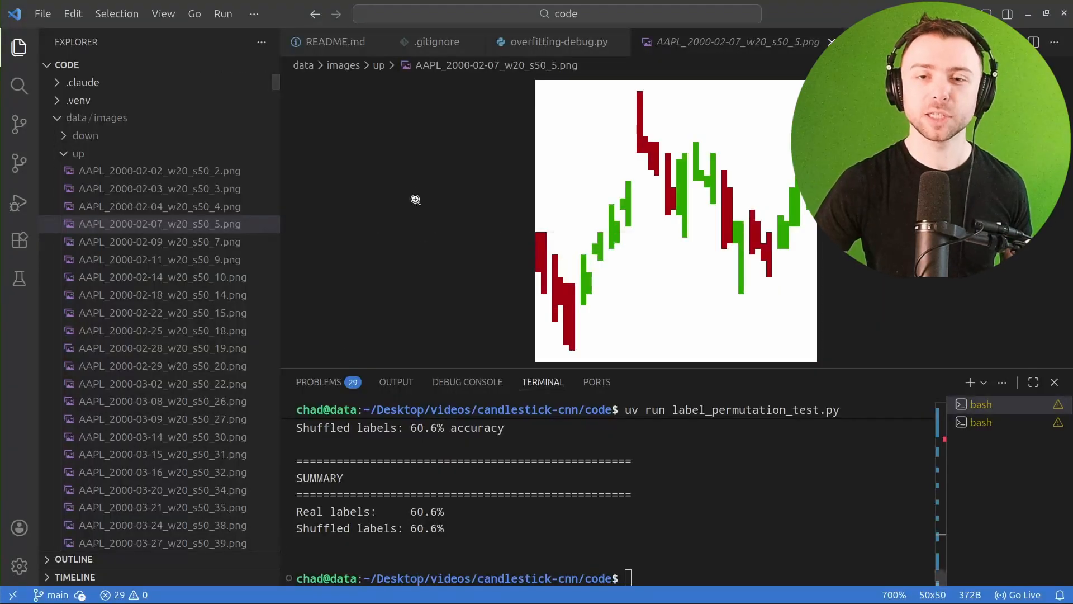
pyautogui.moveTo(518, 200)
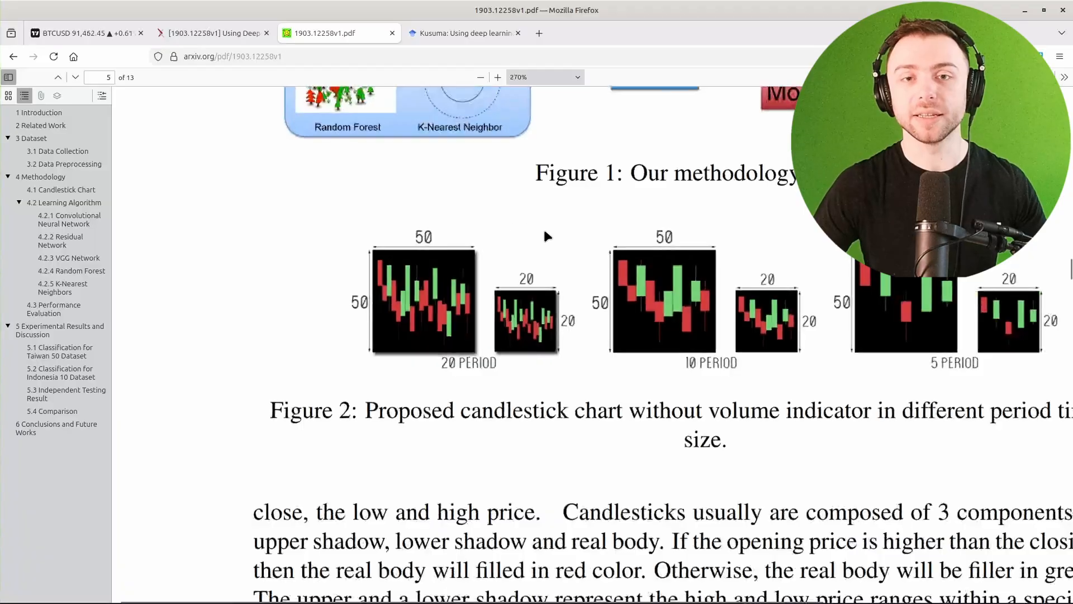
# Step: Lower the PDF zoom until Figure 1 and Figure 2 both fit on page 5
pyautogui.click(481, 77)
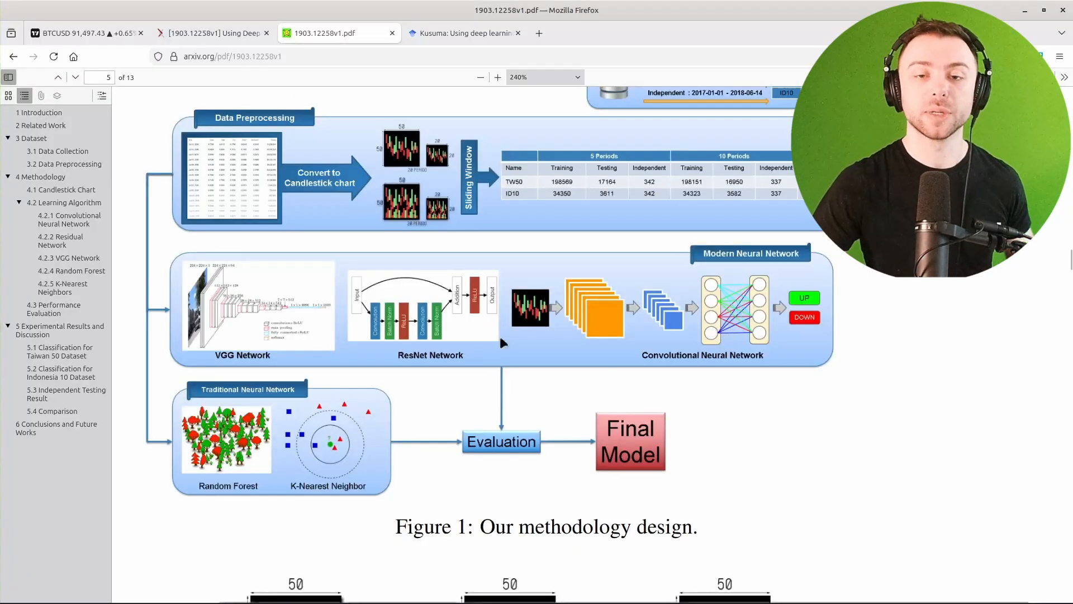
pyautogui.click(497, 76)
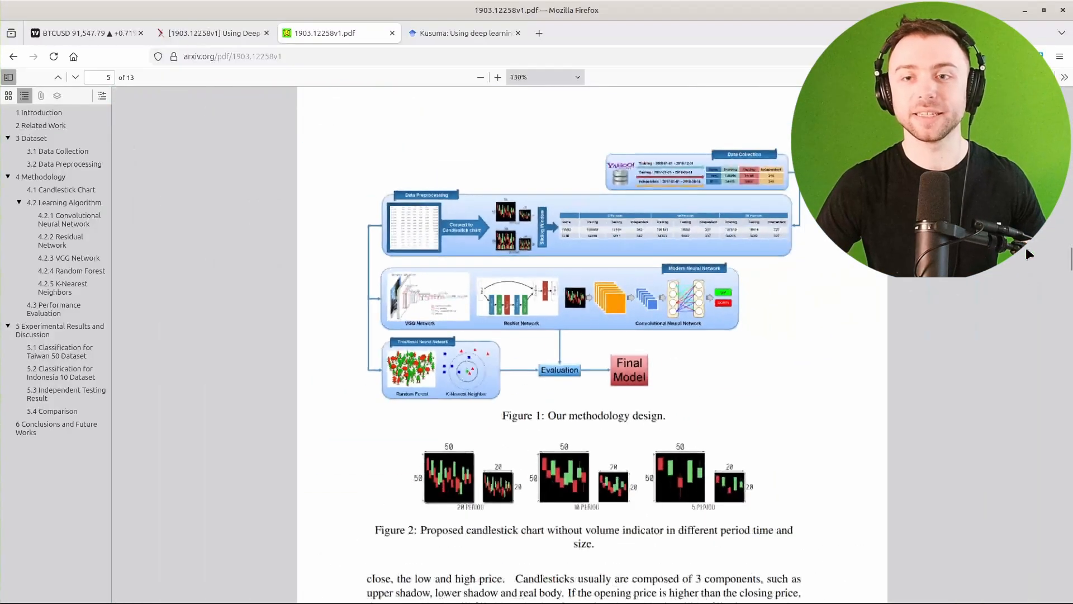
# Step: Enlarge Figure 1's training, testing and independent date-range tables with sample counts
pyautogui.click(519, 77)
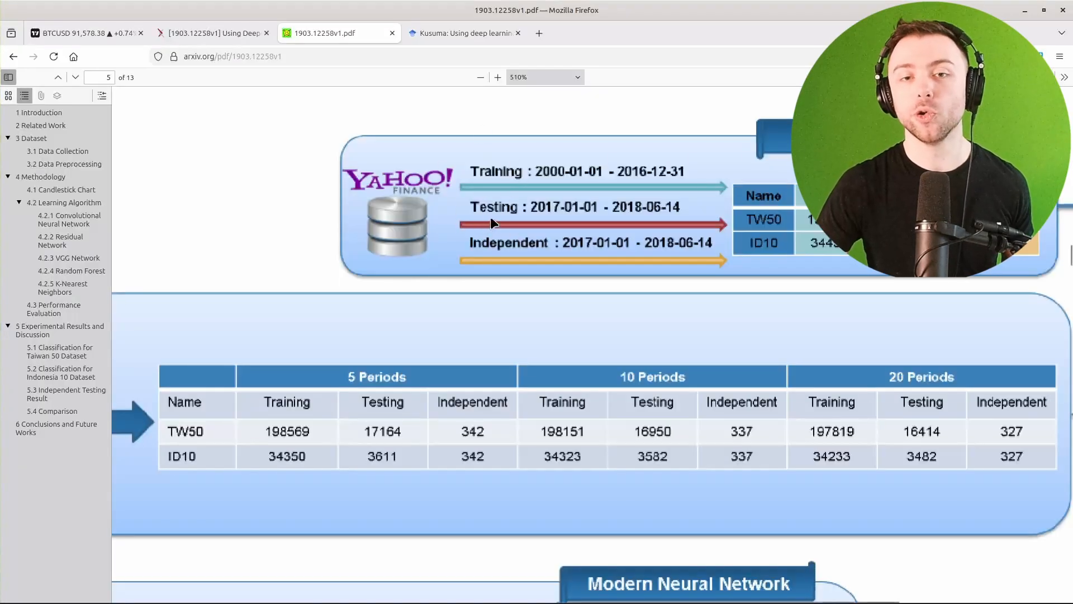
pyautogui.moveTo(826, 286)
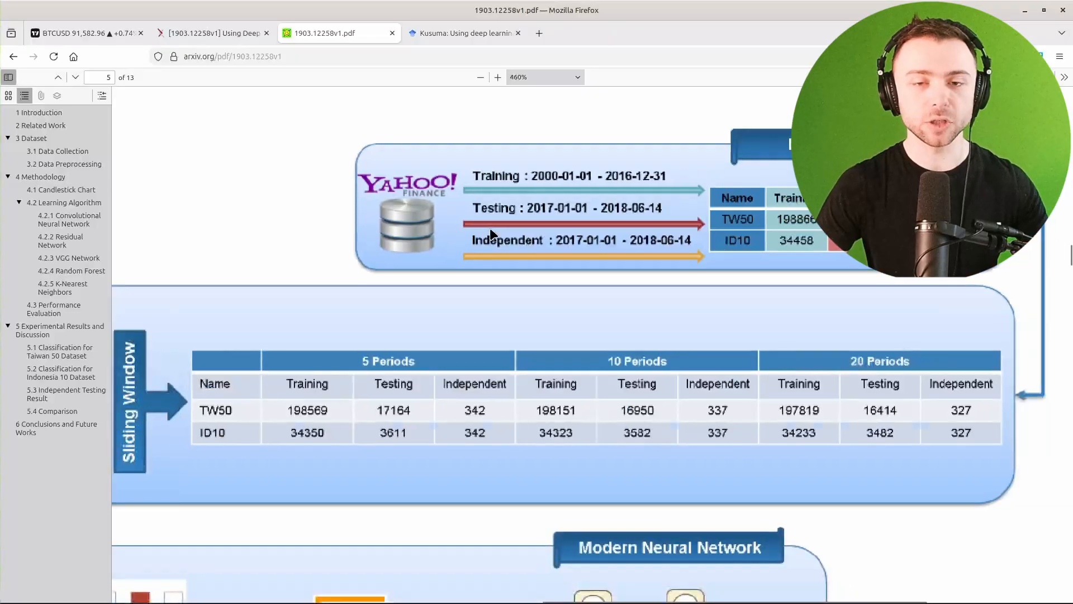
# Step: Scroll through Figure 1 zoomed out, briefly enlarging the CNN block
pyautogui.click(480, 76)
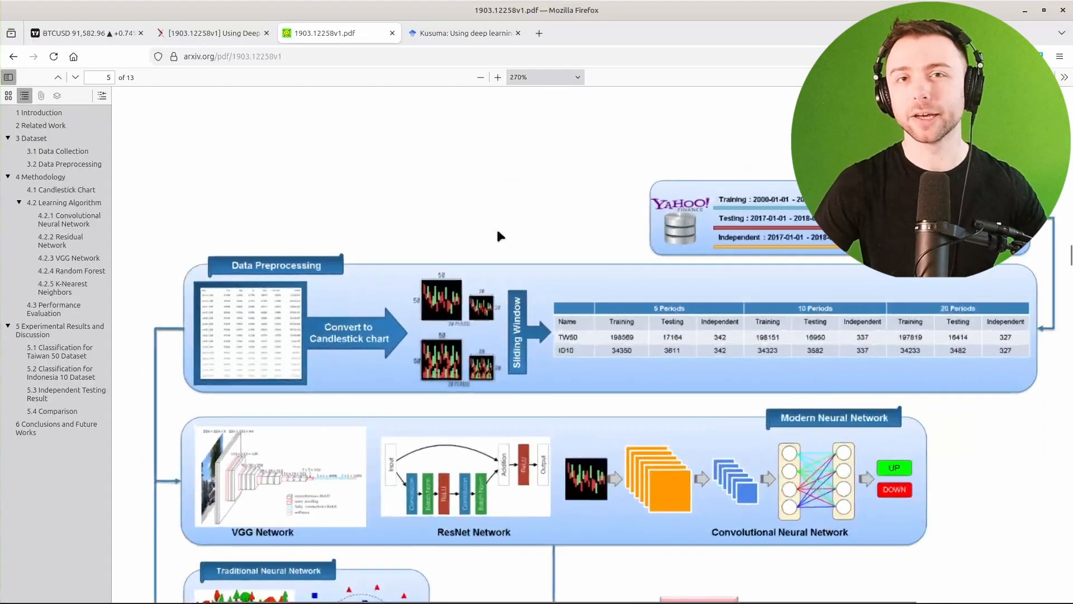
pyautogui.scroll(-3)
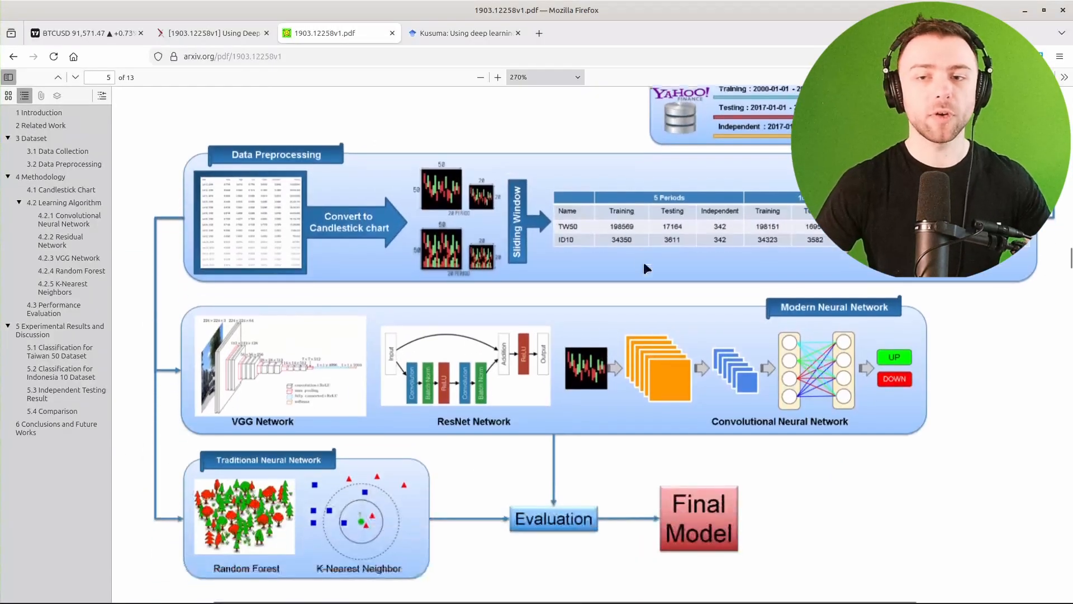
pyautogui.scroll(-3)
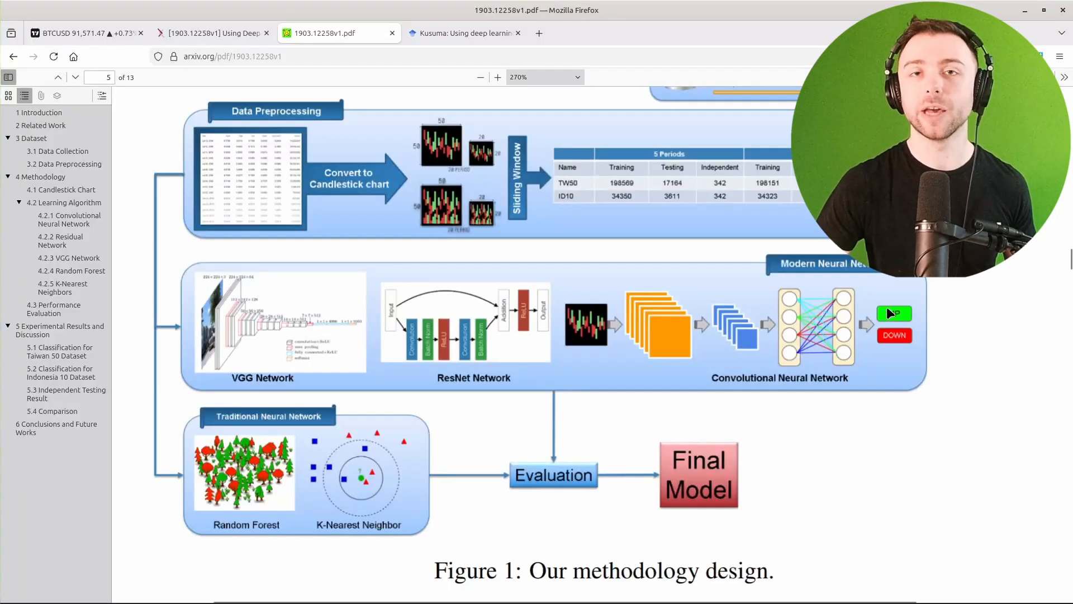
pyautogui.click(497, 77)
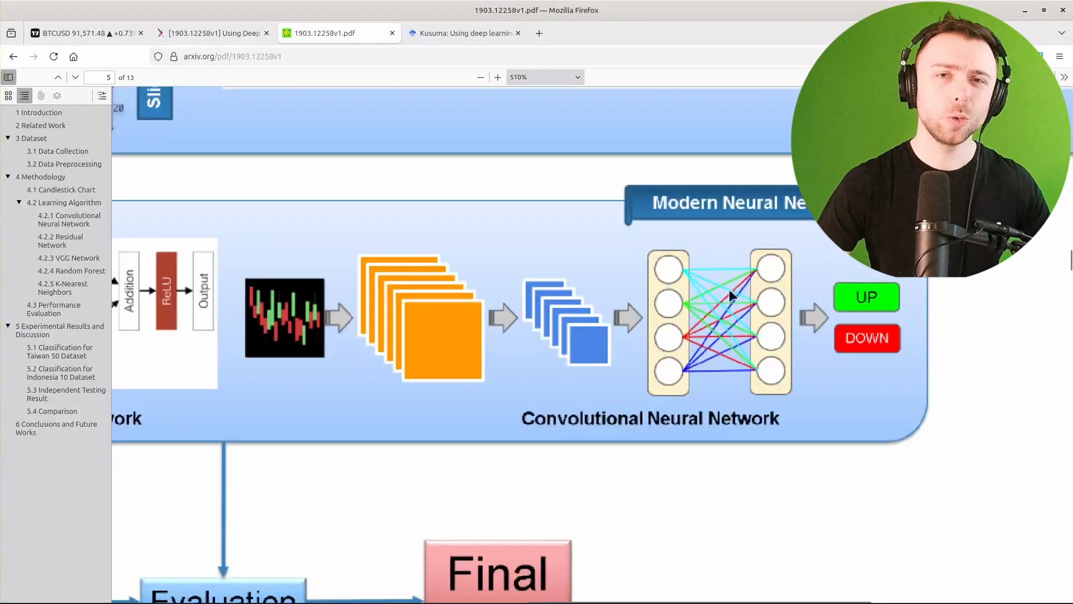
pyautogui.click(481, 76)
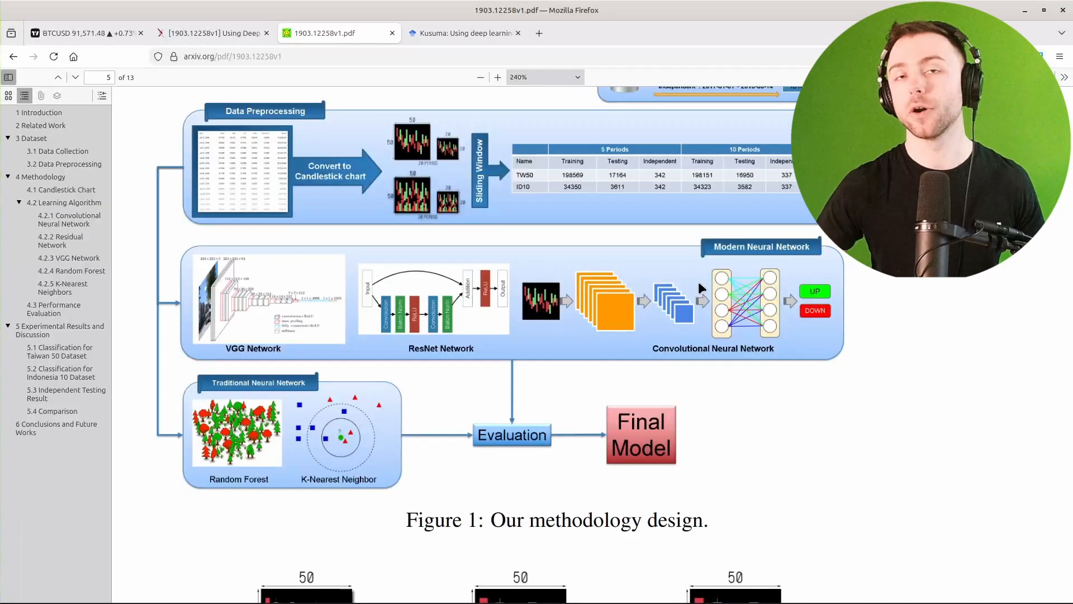
# Step: Scroll past Figure 2 to page 5's bullish and bearish candlestick paragraph
pyautogui.scroll(-3)
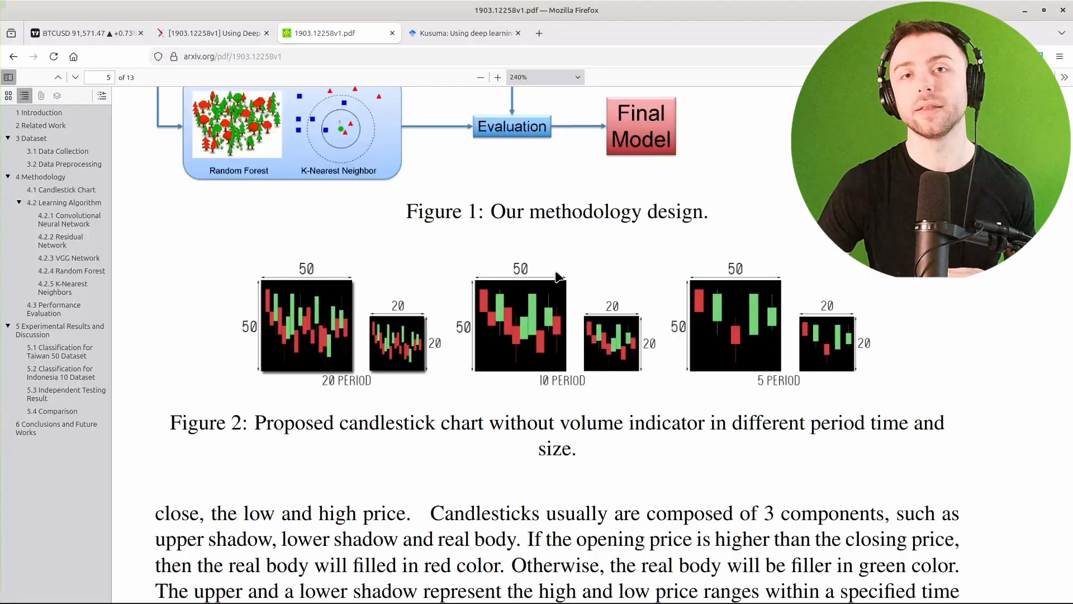
pyautogui.scroll(-3)
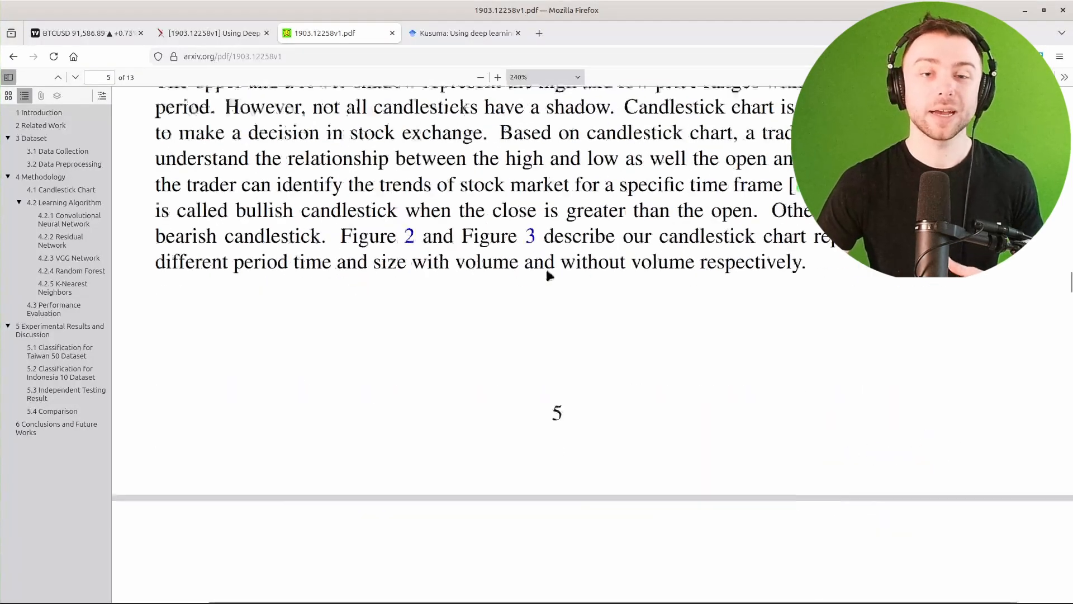
pyautogui.scroll(-3)
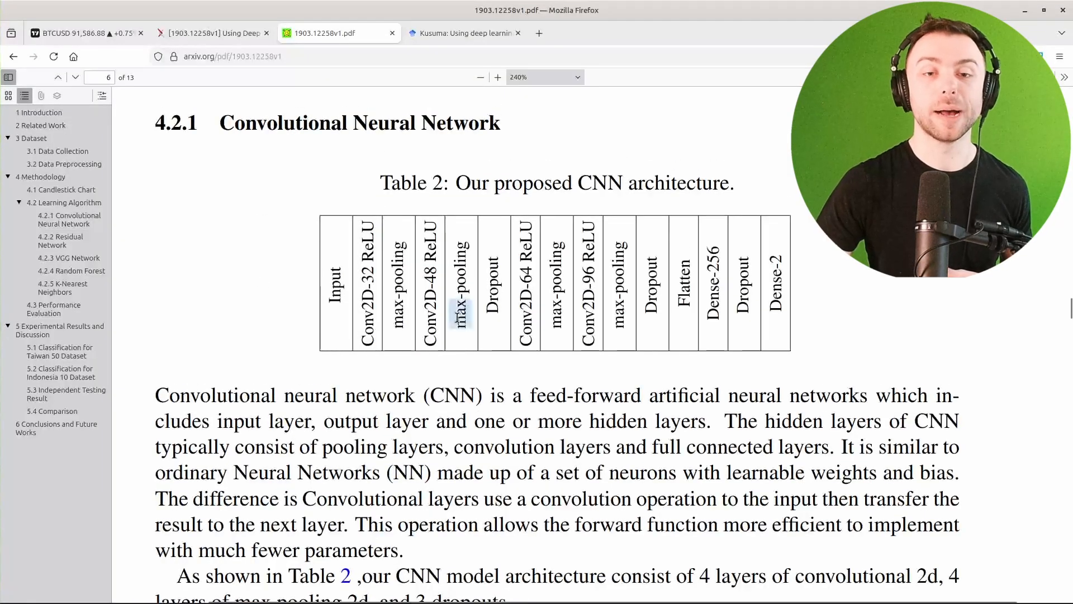
# Step: Mark the max-pooling entry in section 4.2.1's Table 2
pyautogui.doubleClick(460, 280)
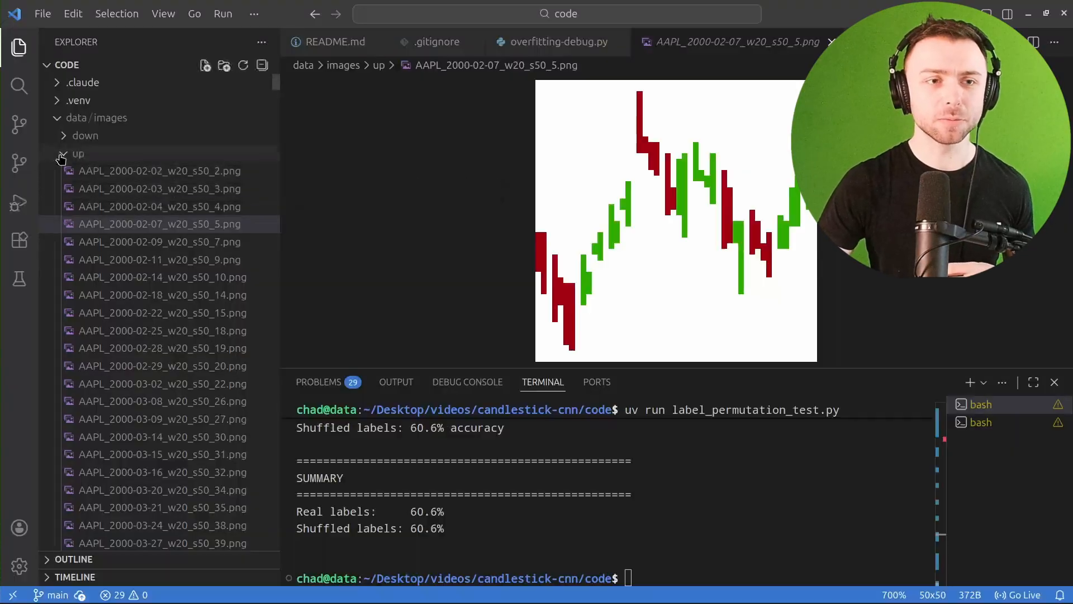
# Step: Collapse the up folder, expand data/images/down, and preview the 2000-02-01 down chart
pyautogui.click(79, 153)
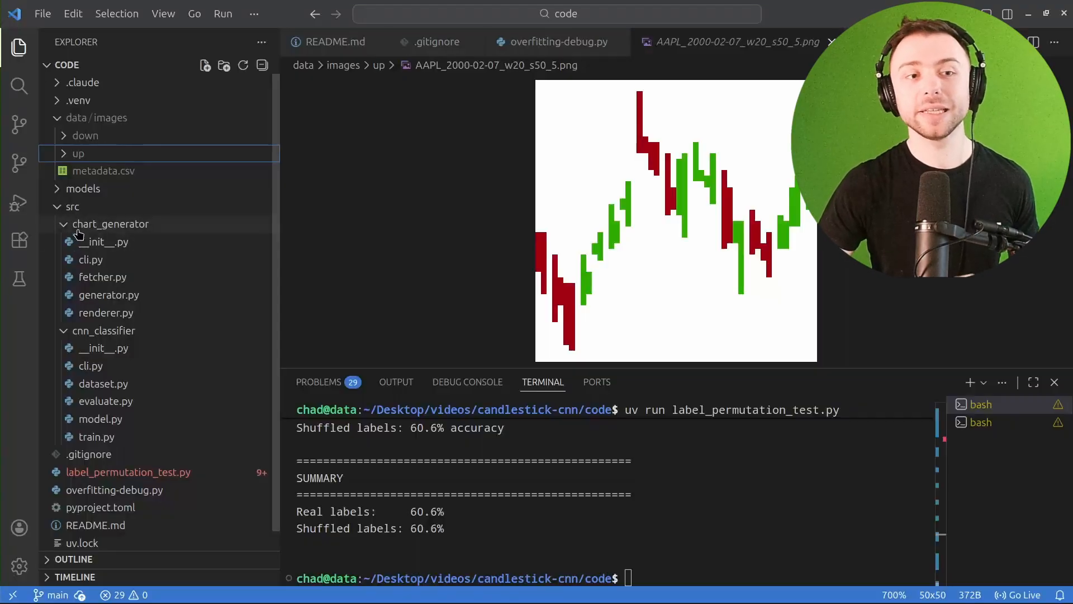
pyautogui.moveTo(152, 367)
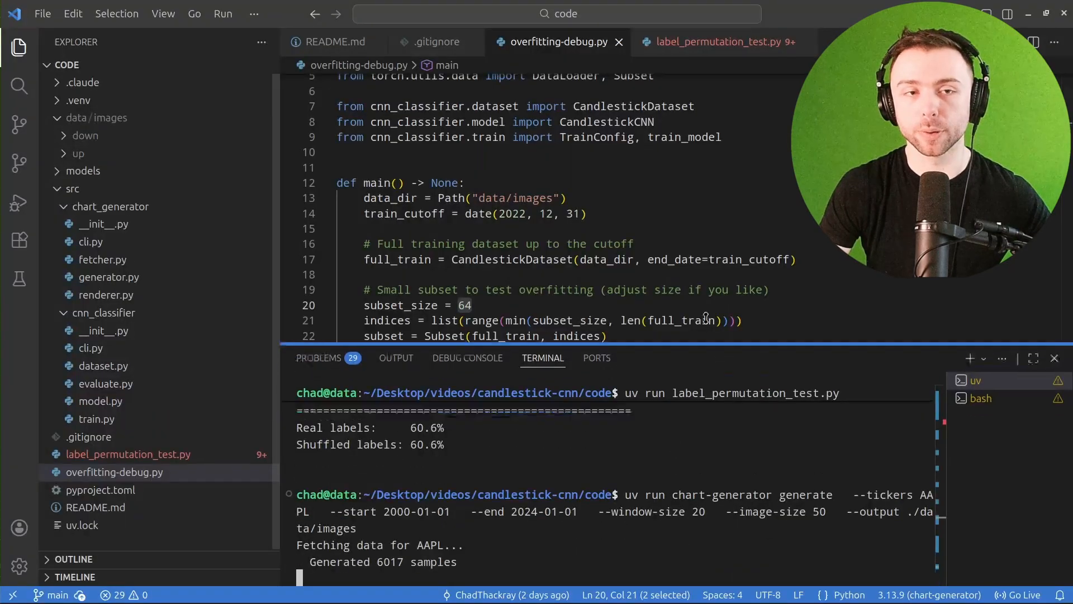
pyautogui.click(86, 134)
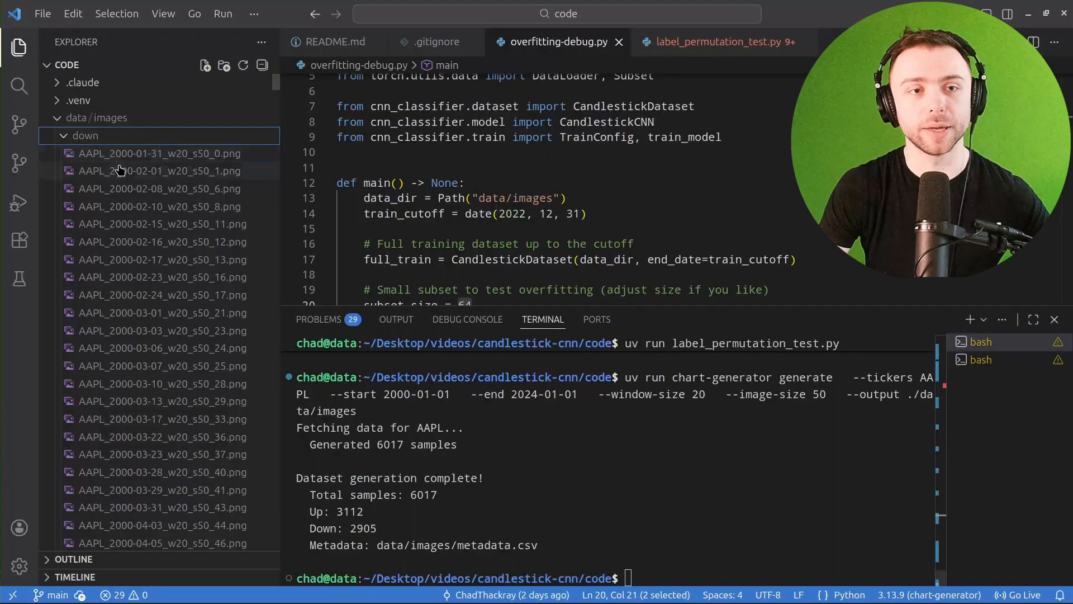
pyautogui.doubleClick(158, 170)
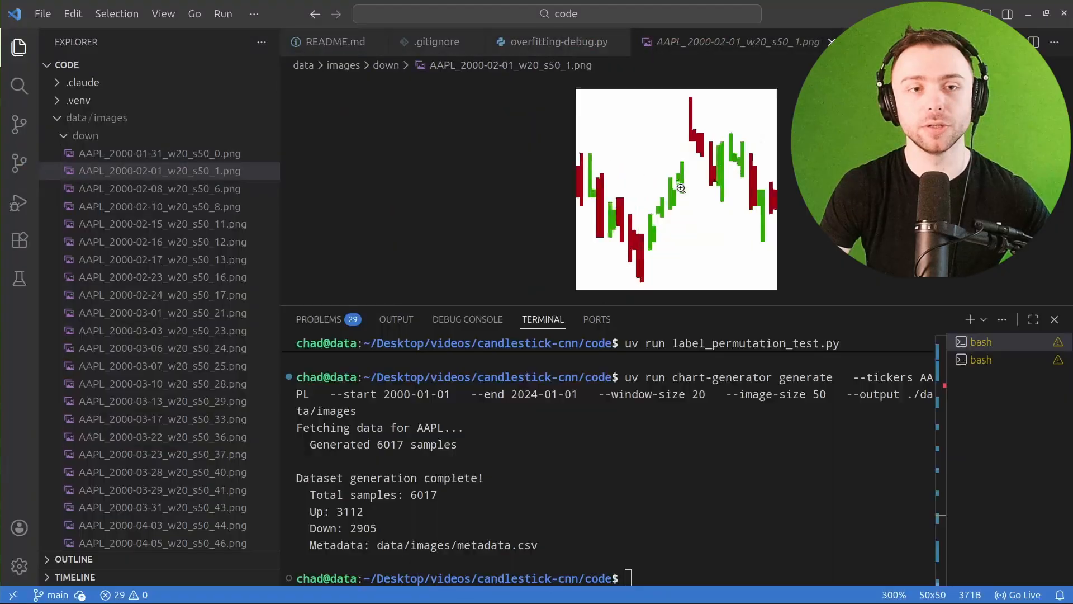
# Step: Preview the first, 2000-02-03 and 2000-02-04 up chart images
pyautogui.click(159, 171)
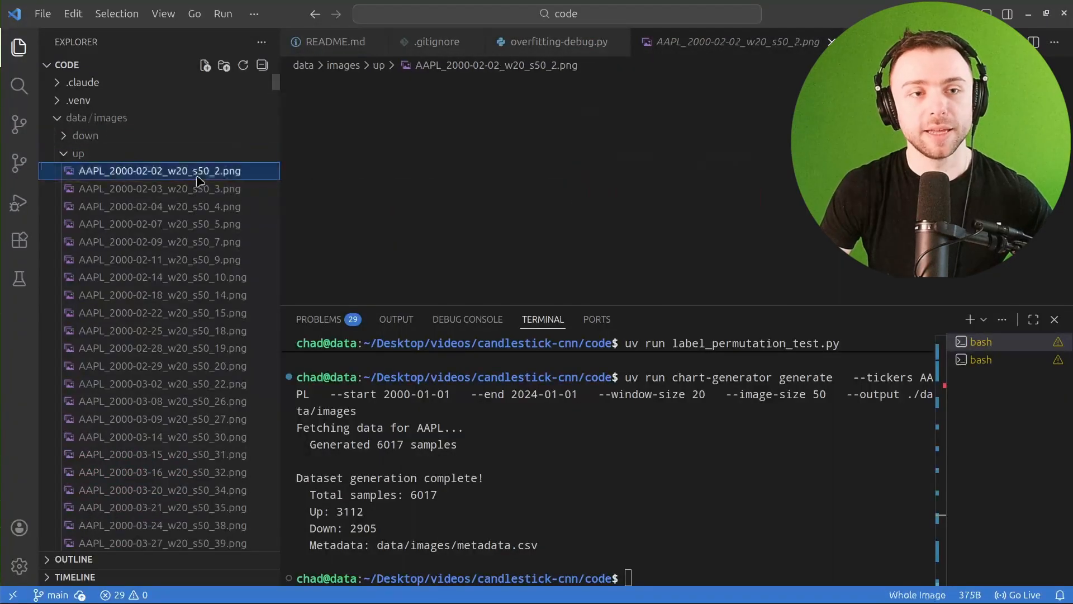
pyautogui.click(158, 170)
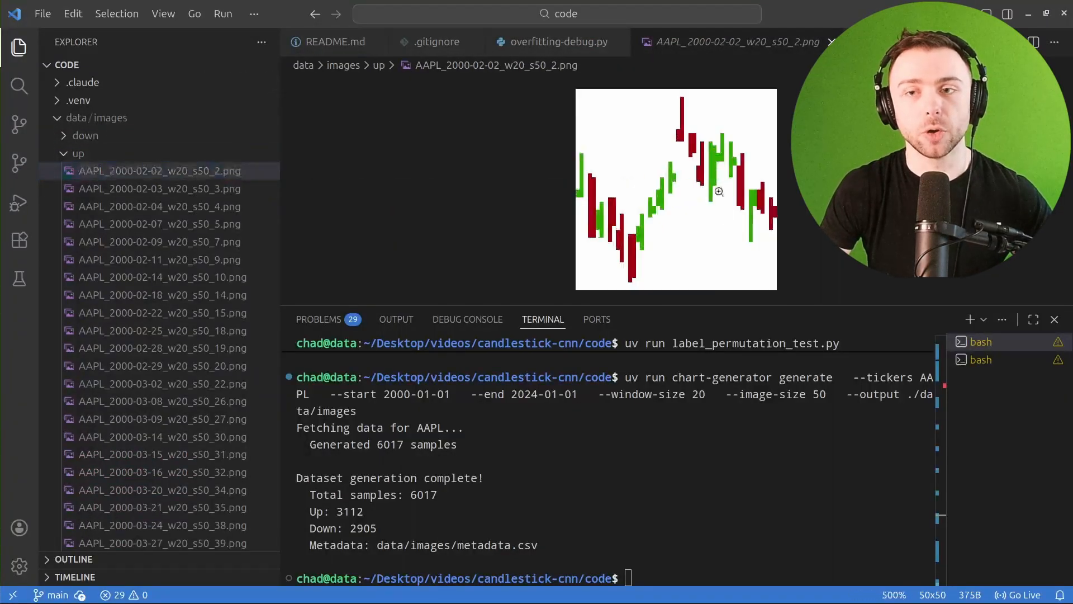
pyautogui.click(158, 188)
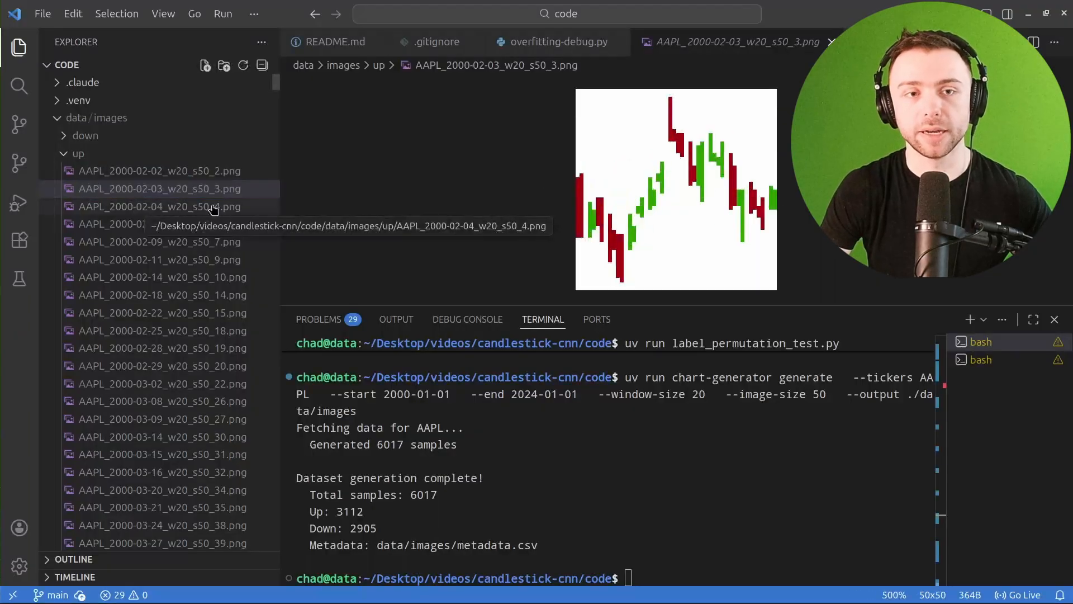
pyautogui.click(159, 206)
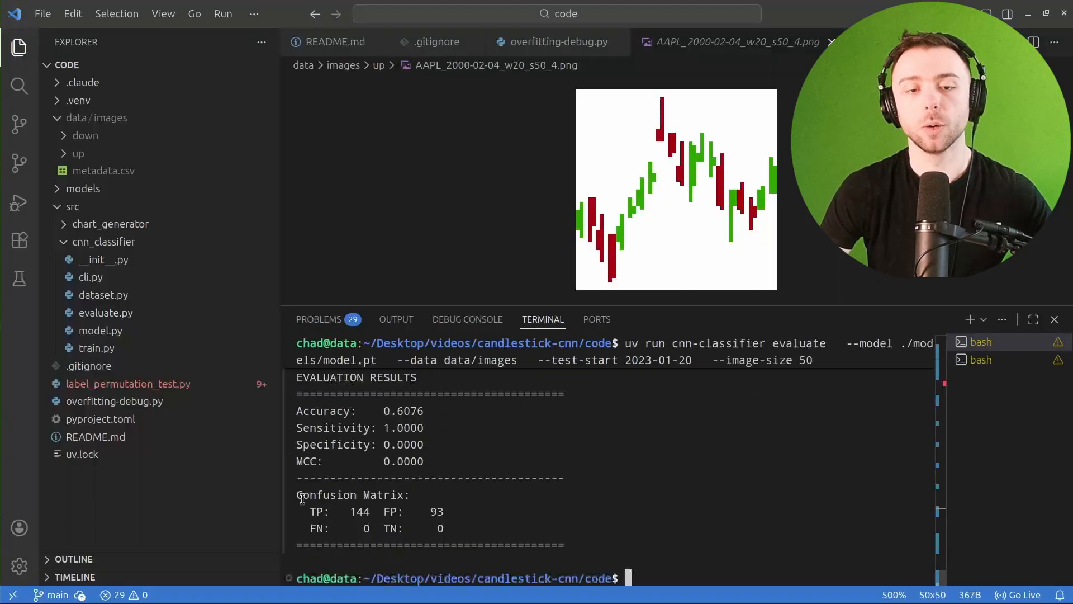
# Step: Review the train and evaluate output, highlighting the 2022-12-31 training cutoff and metrics
pyautogui.moveTo(301, 494); pyautogui.dragTo(481, 513)
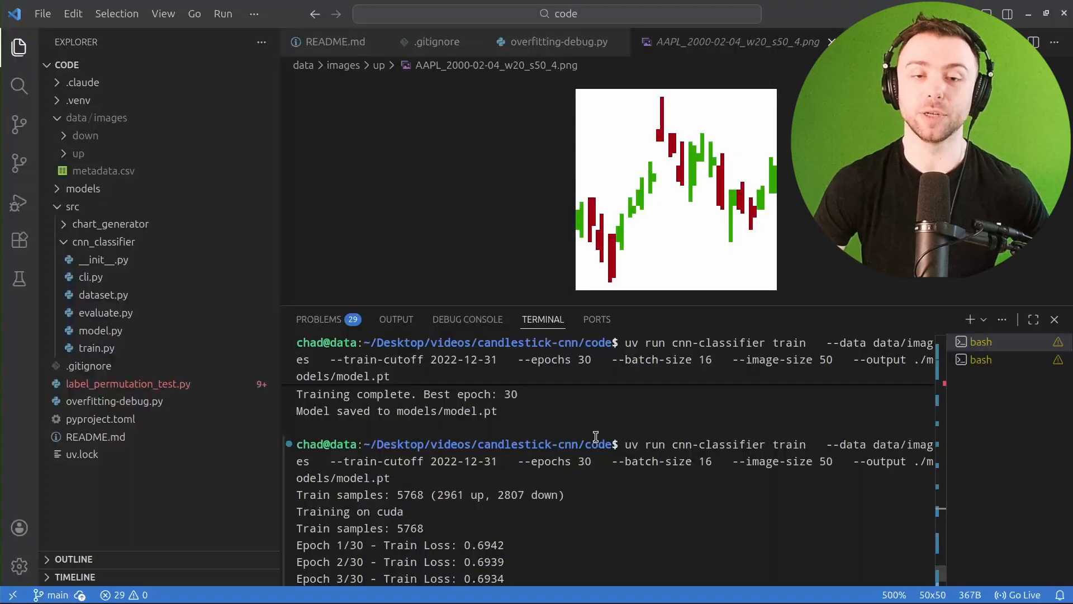
pyautogui.doubleClick(458, 494)
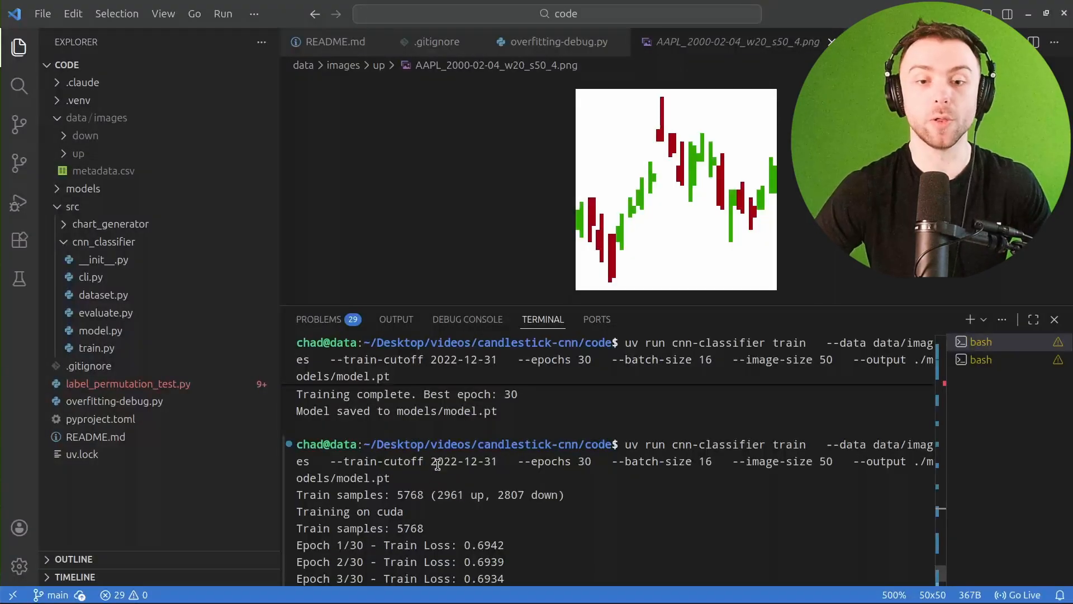
pyautogui.doubleClick(448, 494)
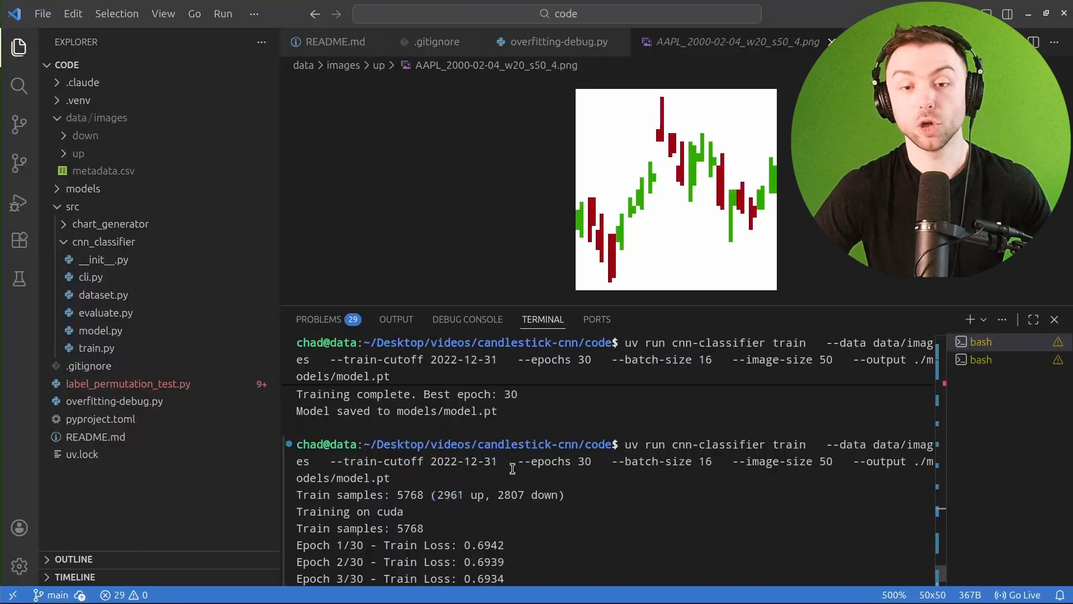
pyautogui.scroll(-3)
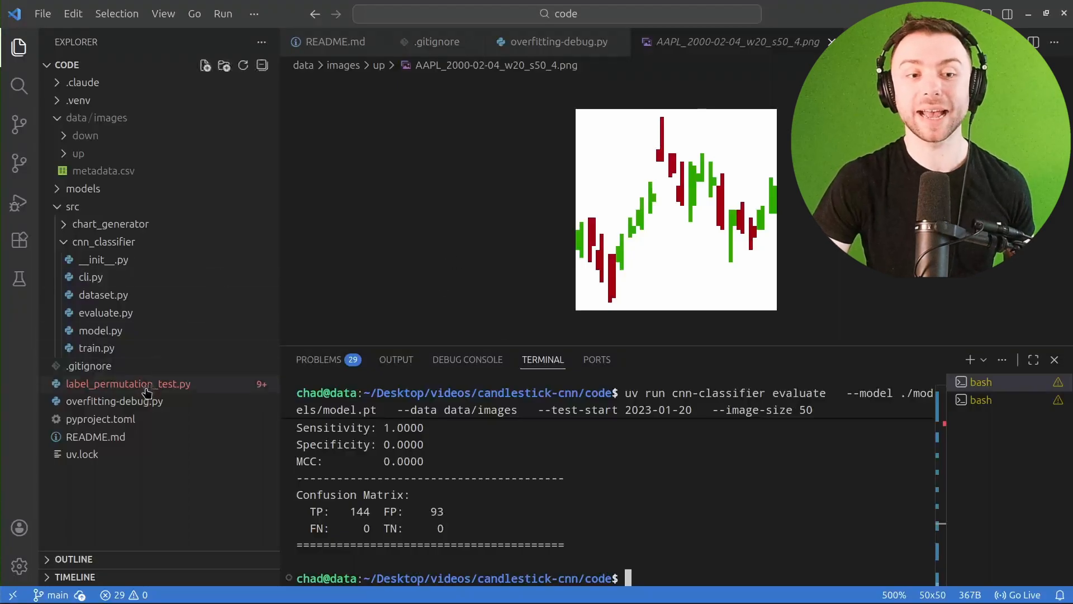
# Step: Run overfitting-debug.py with uv and inspect its 100% training versus 42.6% test accuracy
pyautogui.click(114, 400)
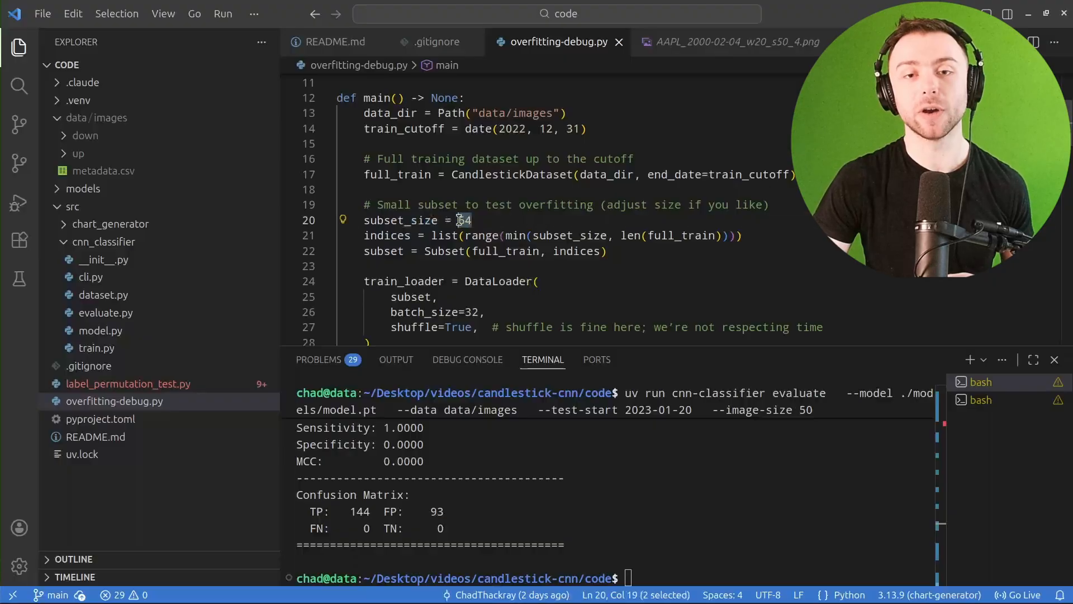
pyautogui.write('uv run overfitting-debug.py')
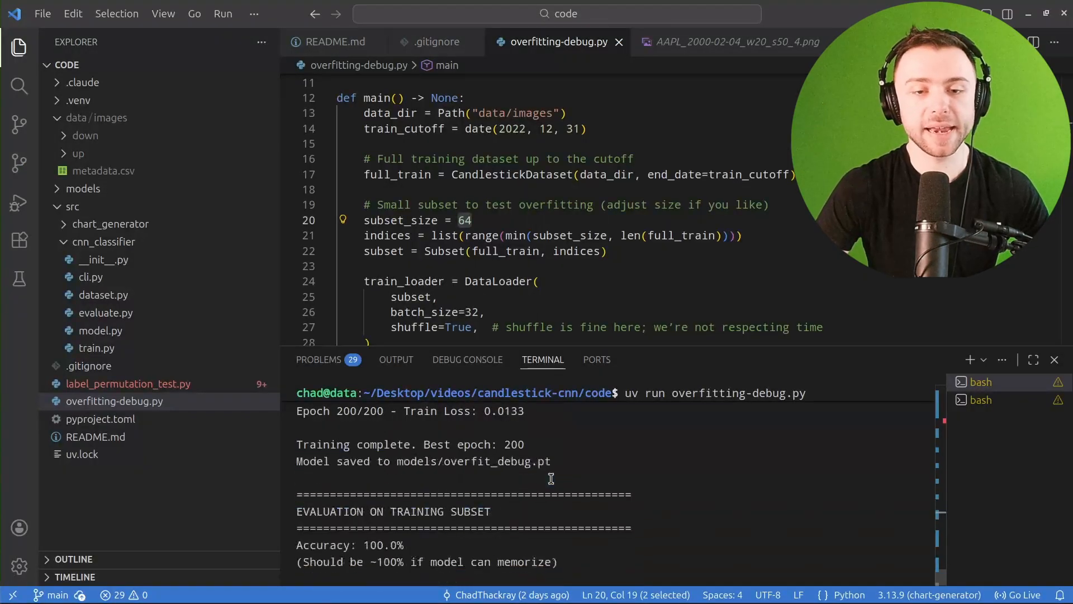
pyautogui.scroll(-3)
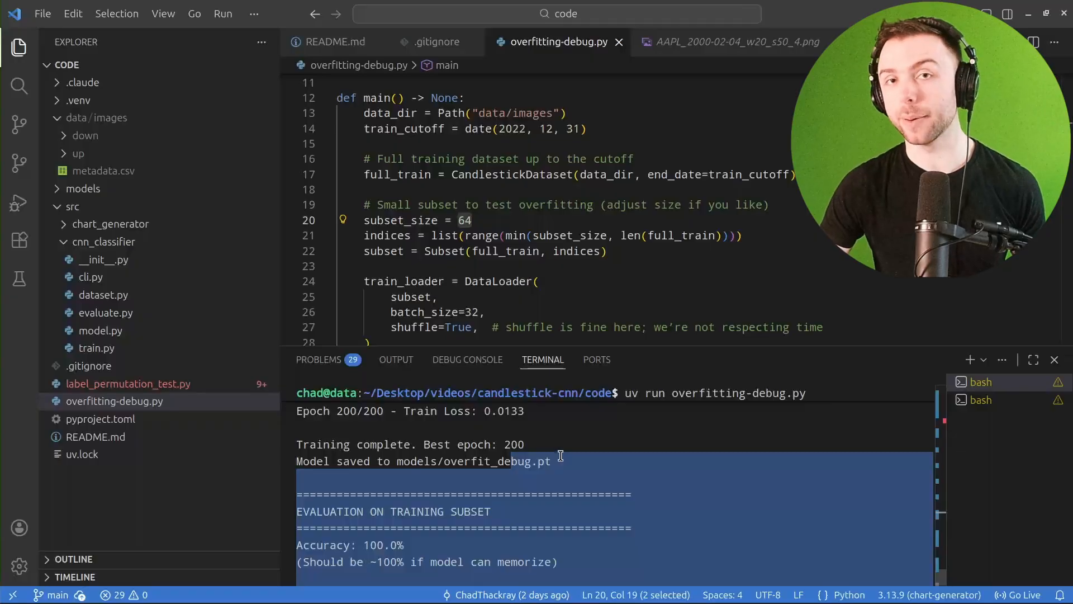
pyautogui.scroll(-3)
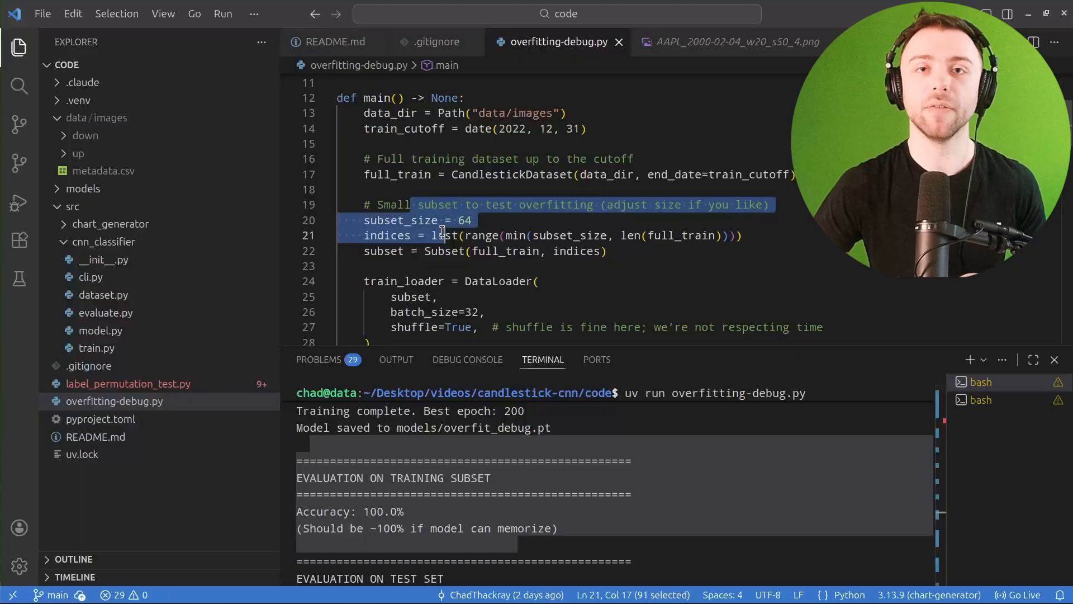
pyautogui.scroll(-3)
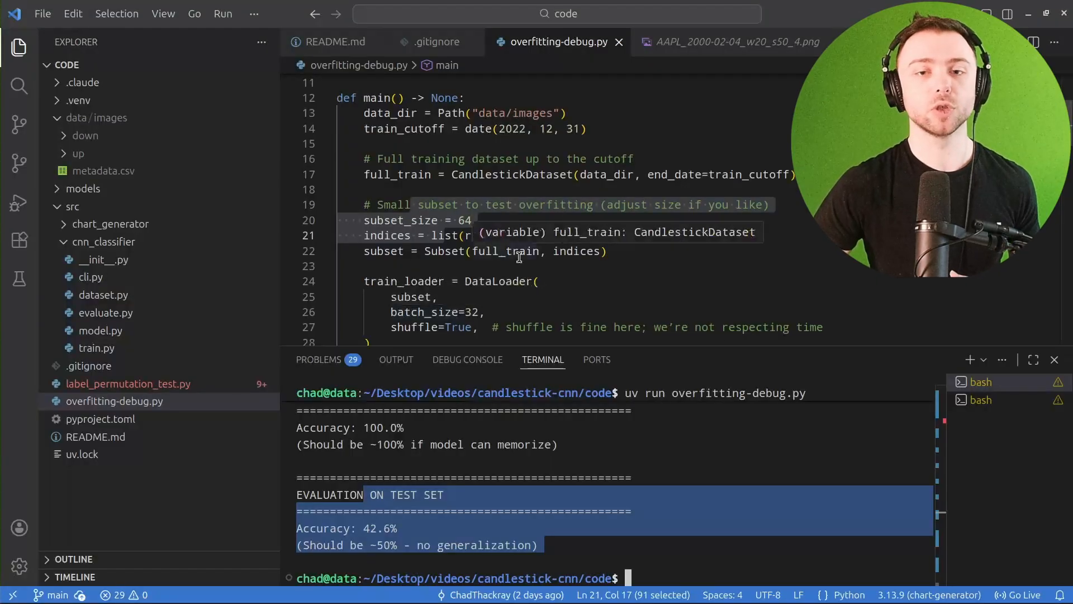
pyautogui.click(537, 266)
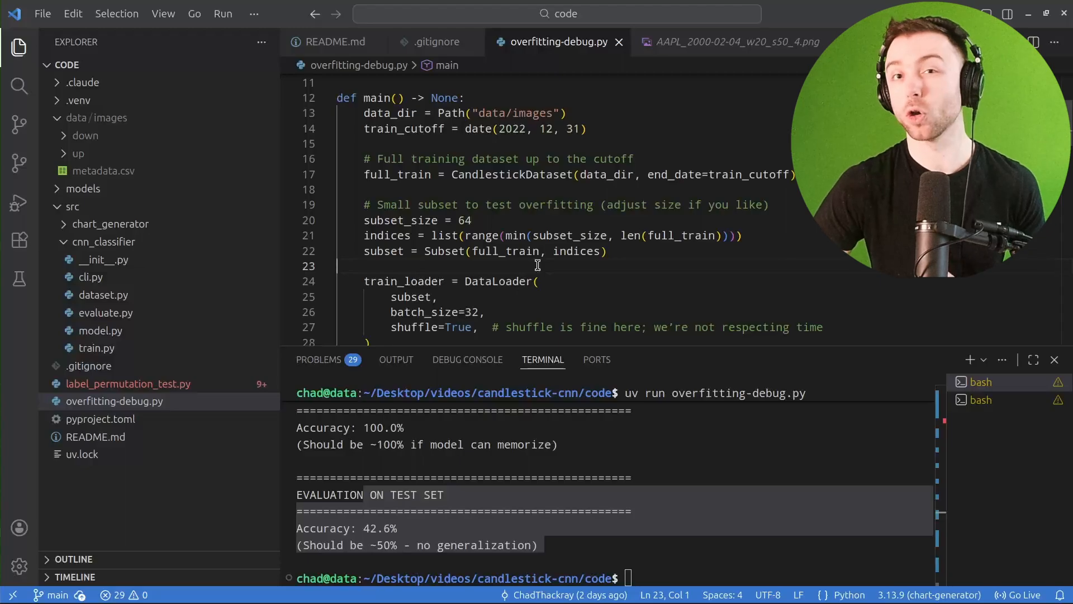
pyautogui.moveTo(123, 389)
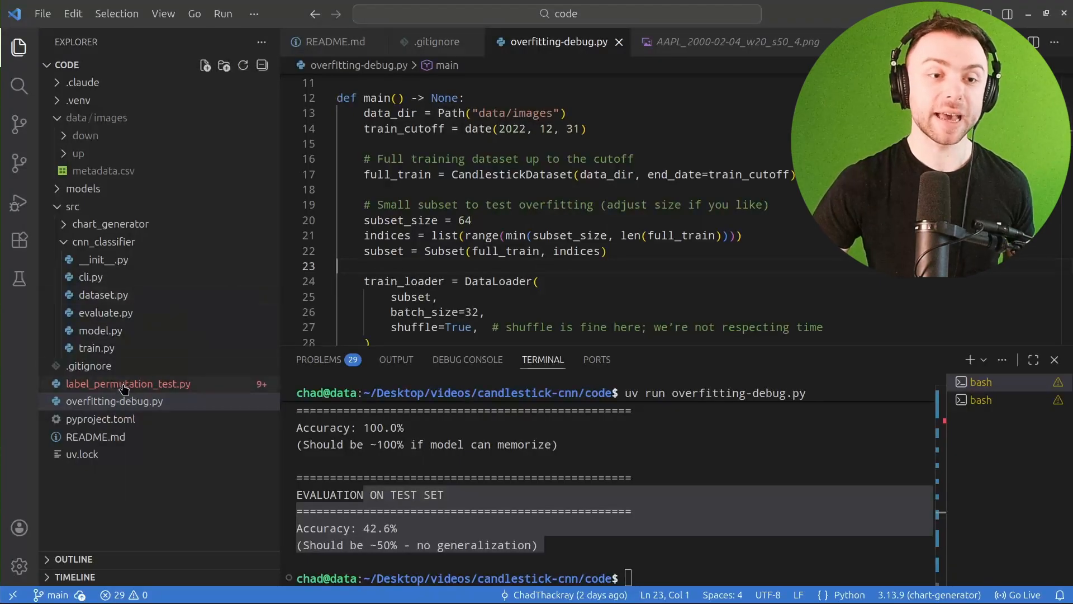
# Step: Open label_permutation_test.py, then data/images/metadata.csv with chart dates, labels and filenames
pyautogui.click(128, 384)
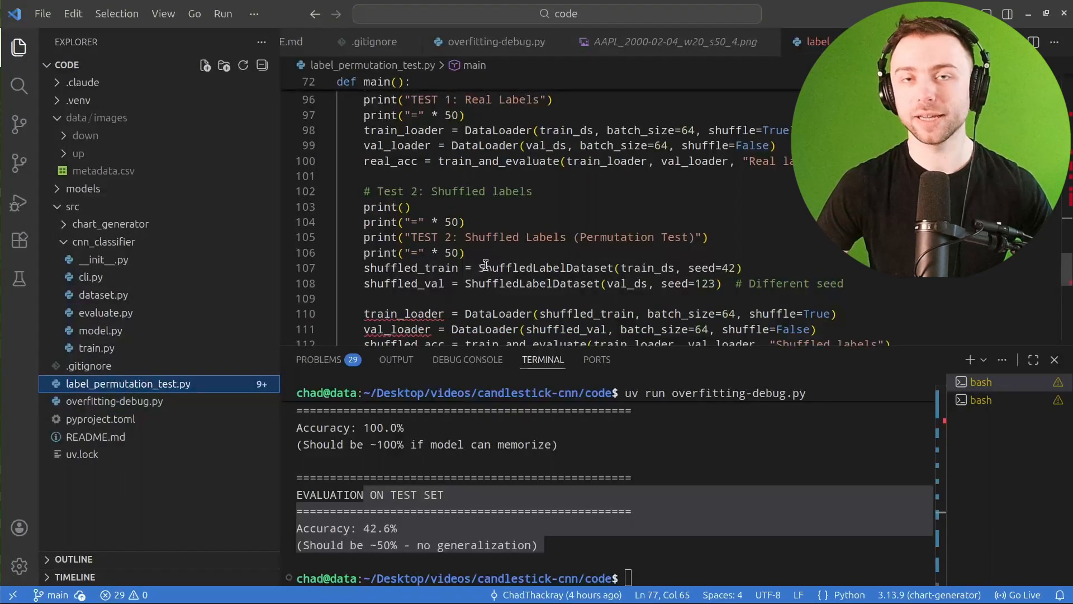
pyautogui.click(103, 170)
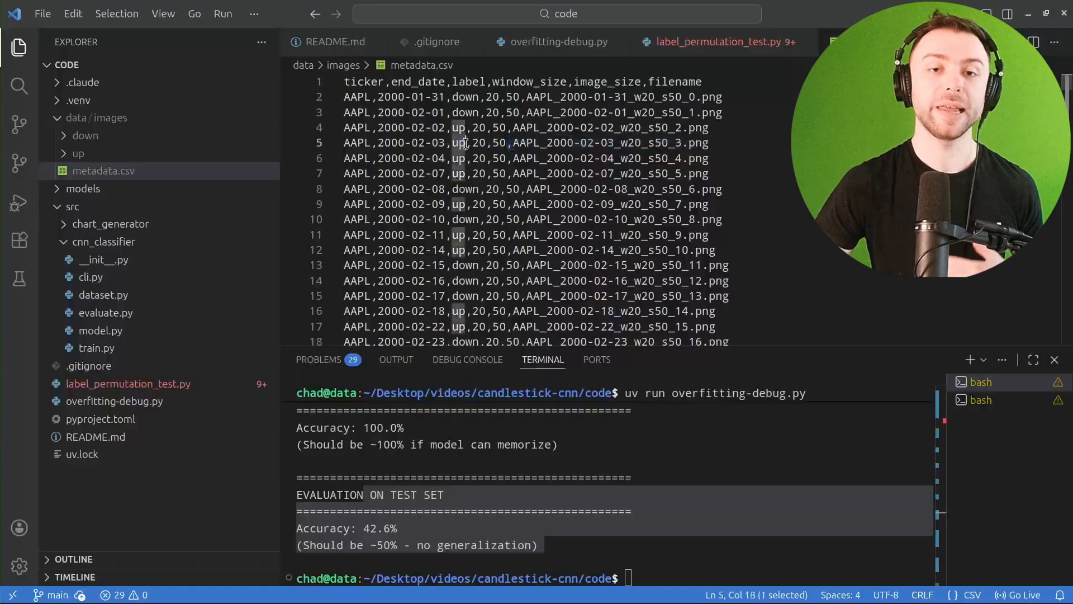
# Step: Highlight the first metadata.csv rows, then run 'uv run label_permutation_test.py'
pyautogui.press('shift+Right')
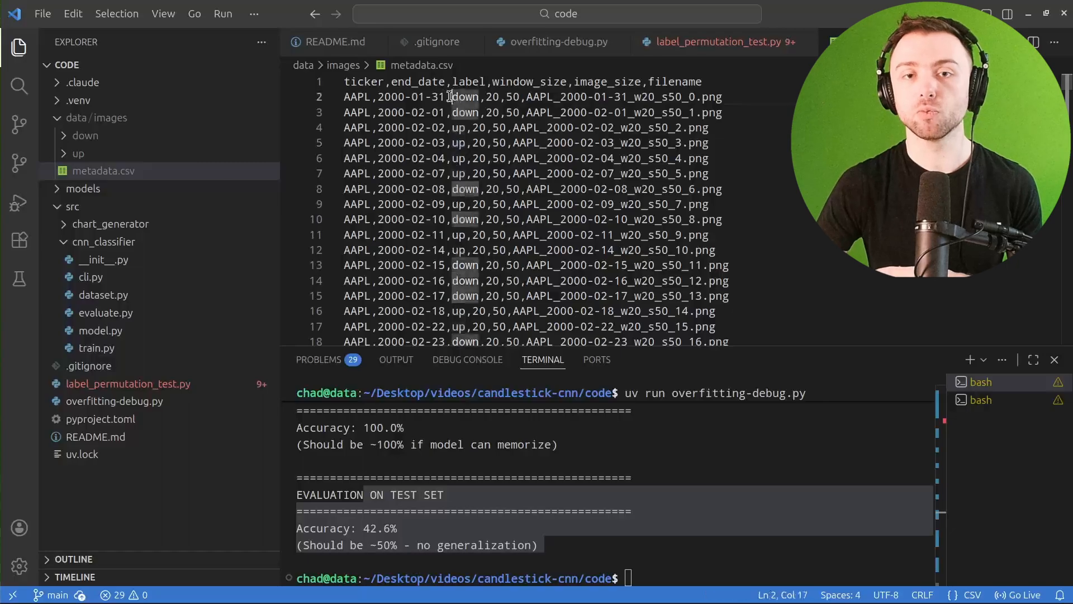
pyautogui.moveTo(449, 97); pyautogui.dragTo(486, 112)
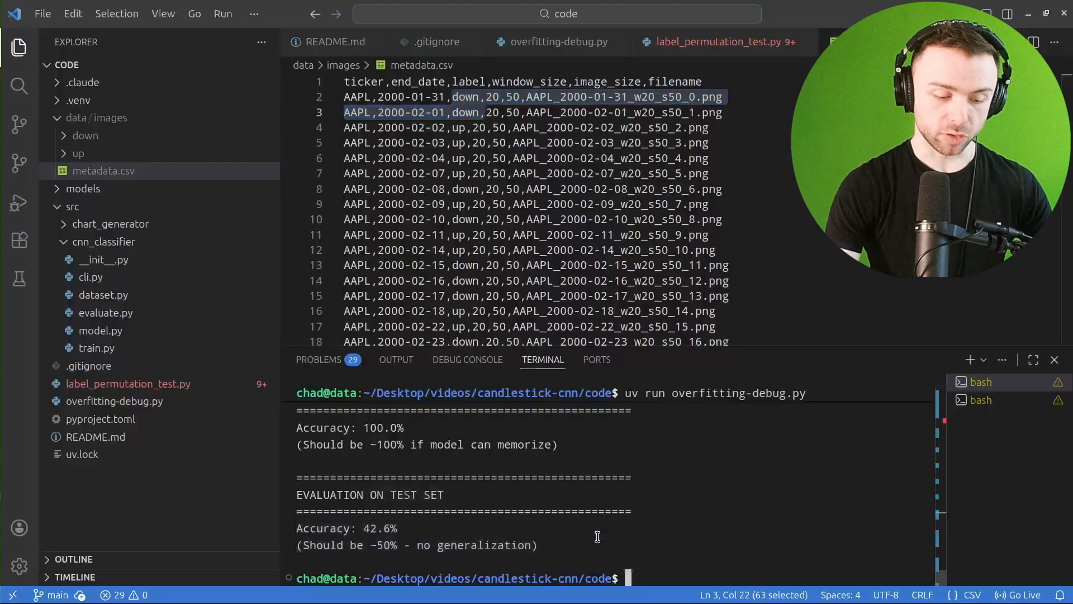
pyautogui.write('uv run label_permutation_test.py')
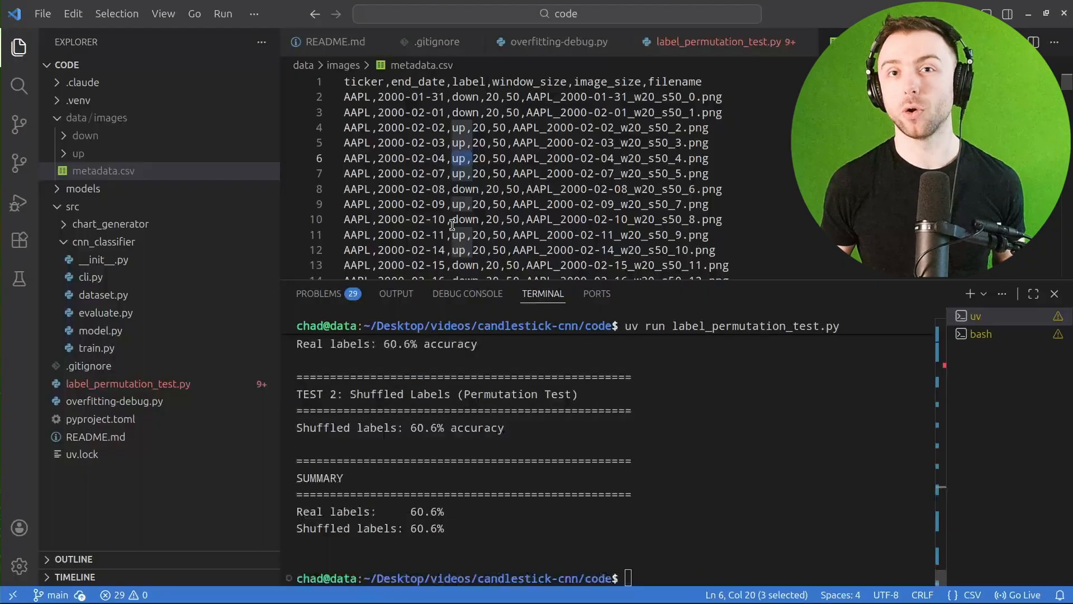
# Step: Switch to Firefox's arXiv abstract page claiming 92.2% and 92.1% accuracy
pyautogui.moveTo(296, 511); pyautogui.dragTo(471, 537)
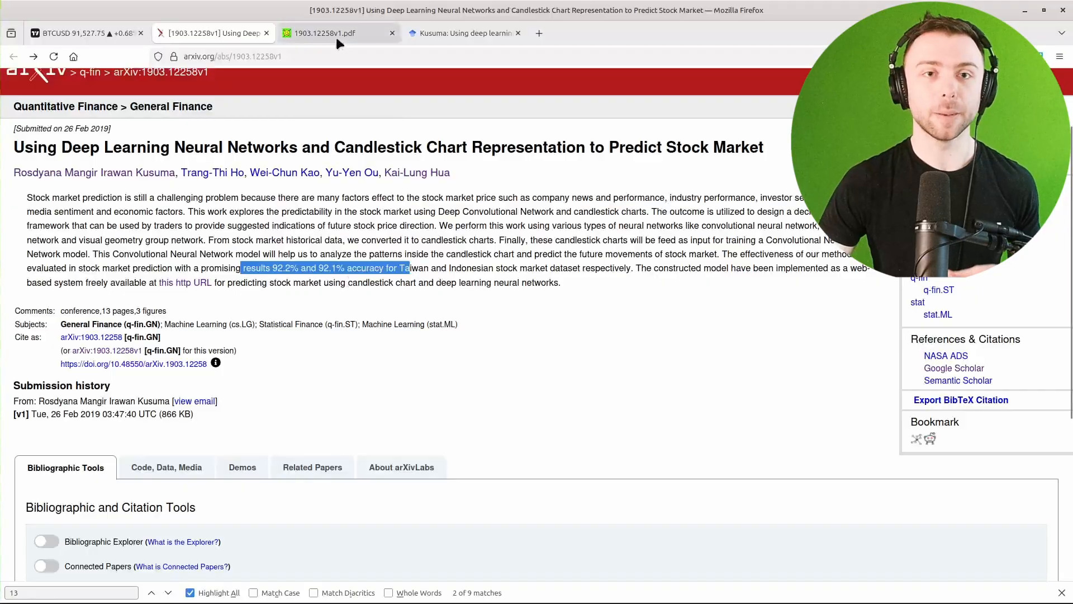
# Step: Show the paper PDF's page 5 with Figure 1 methodology and Figure 2 candlestick images
pyautogui.click(322, 33)
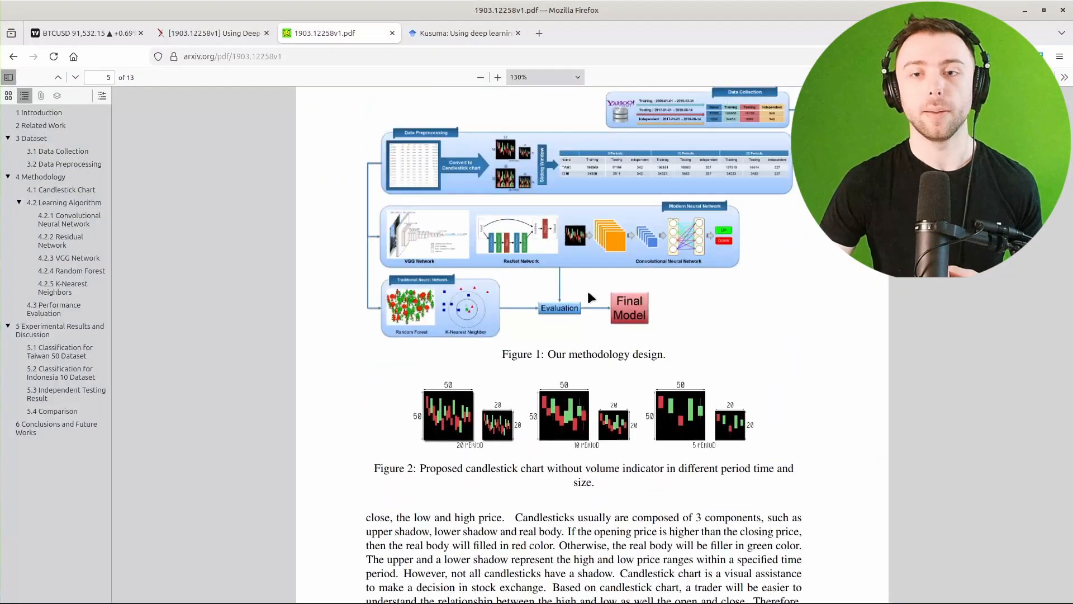
pyautogui.scroll(-3)
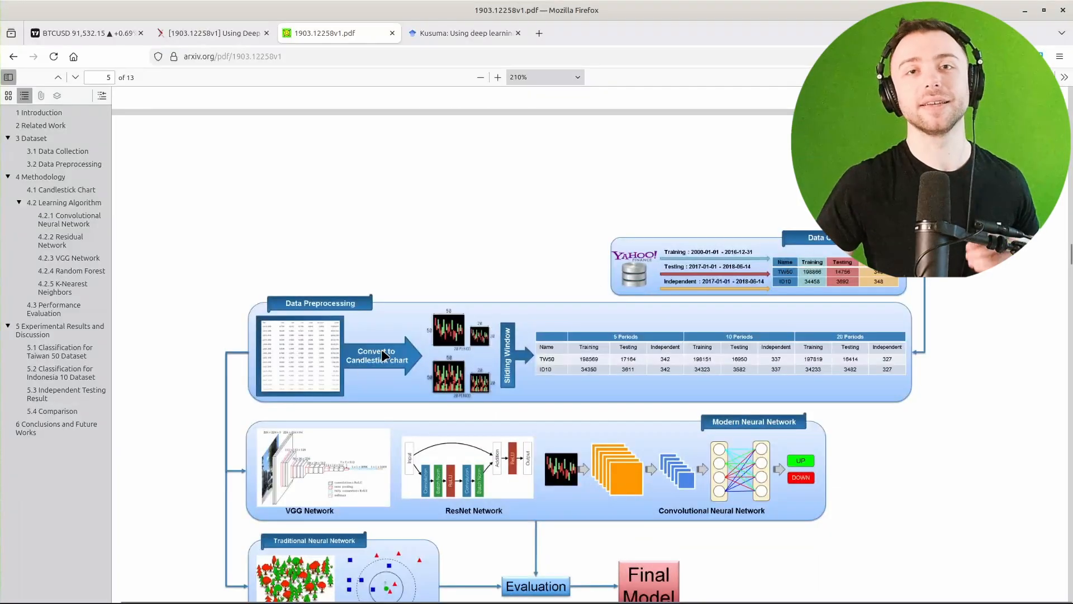
pyautogui.scroll(-3)
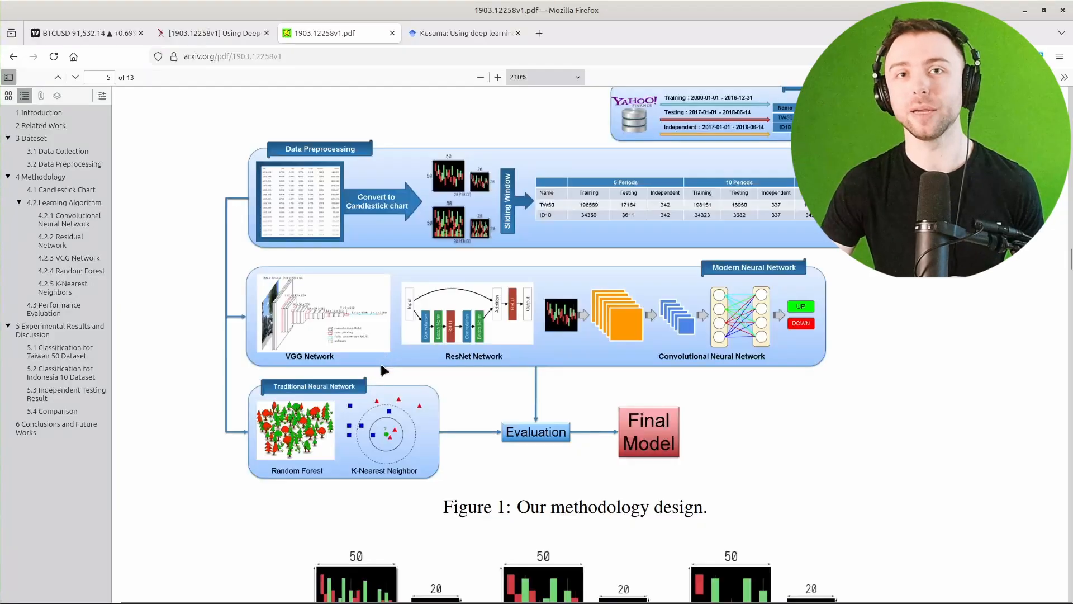
pyautogui.scroll(-3)
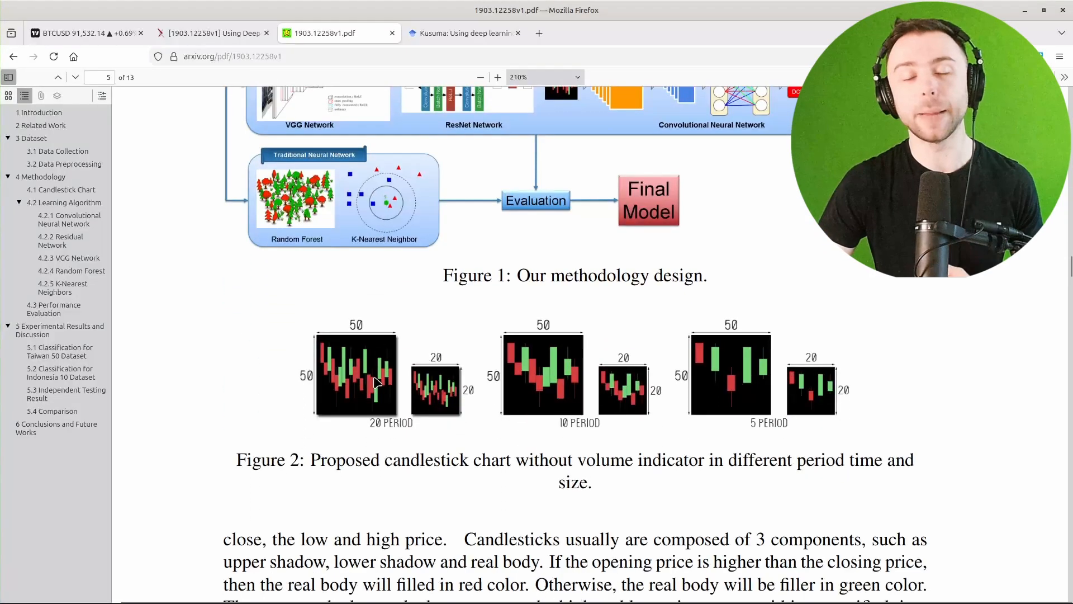